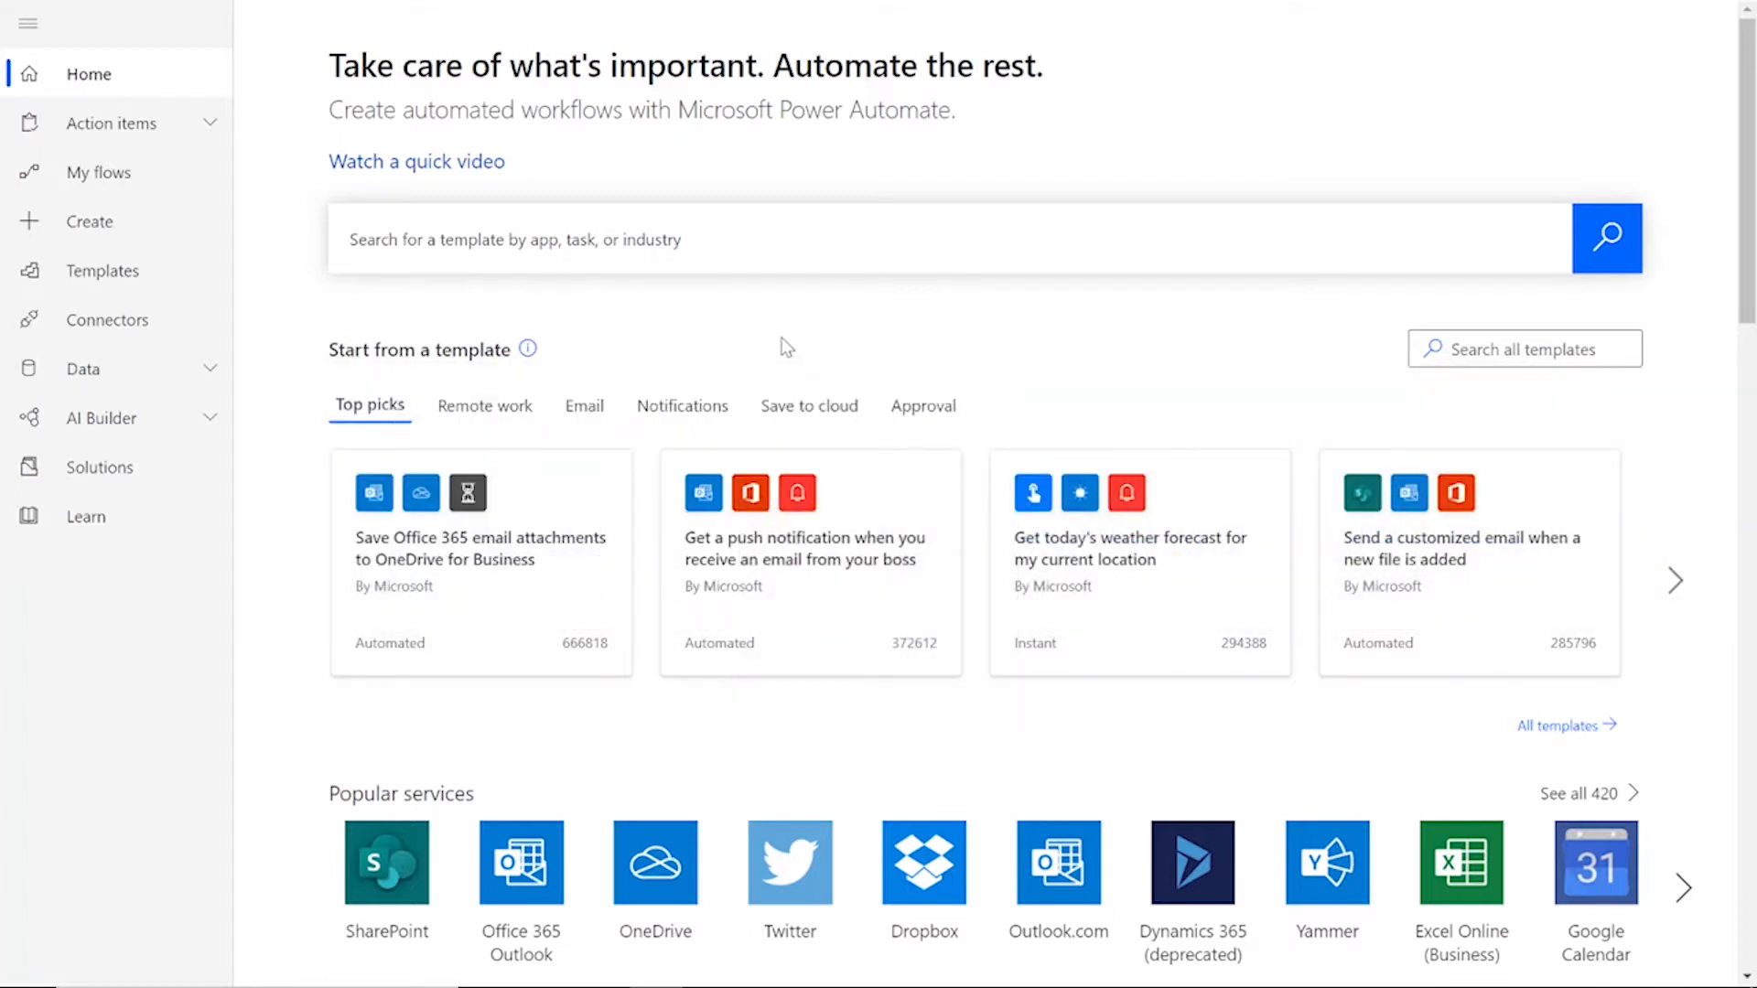
Create a new instant flow using the 'Manually trigger a flow' trigger
left_click(88, 221)
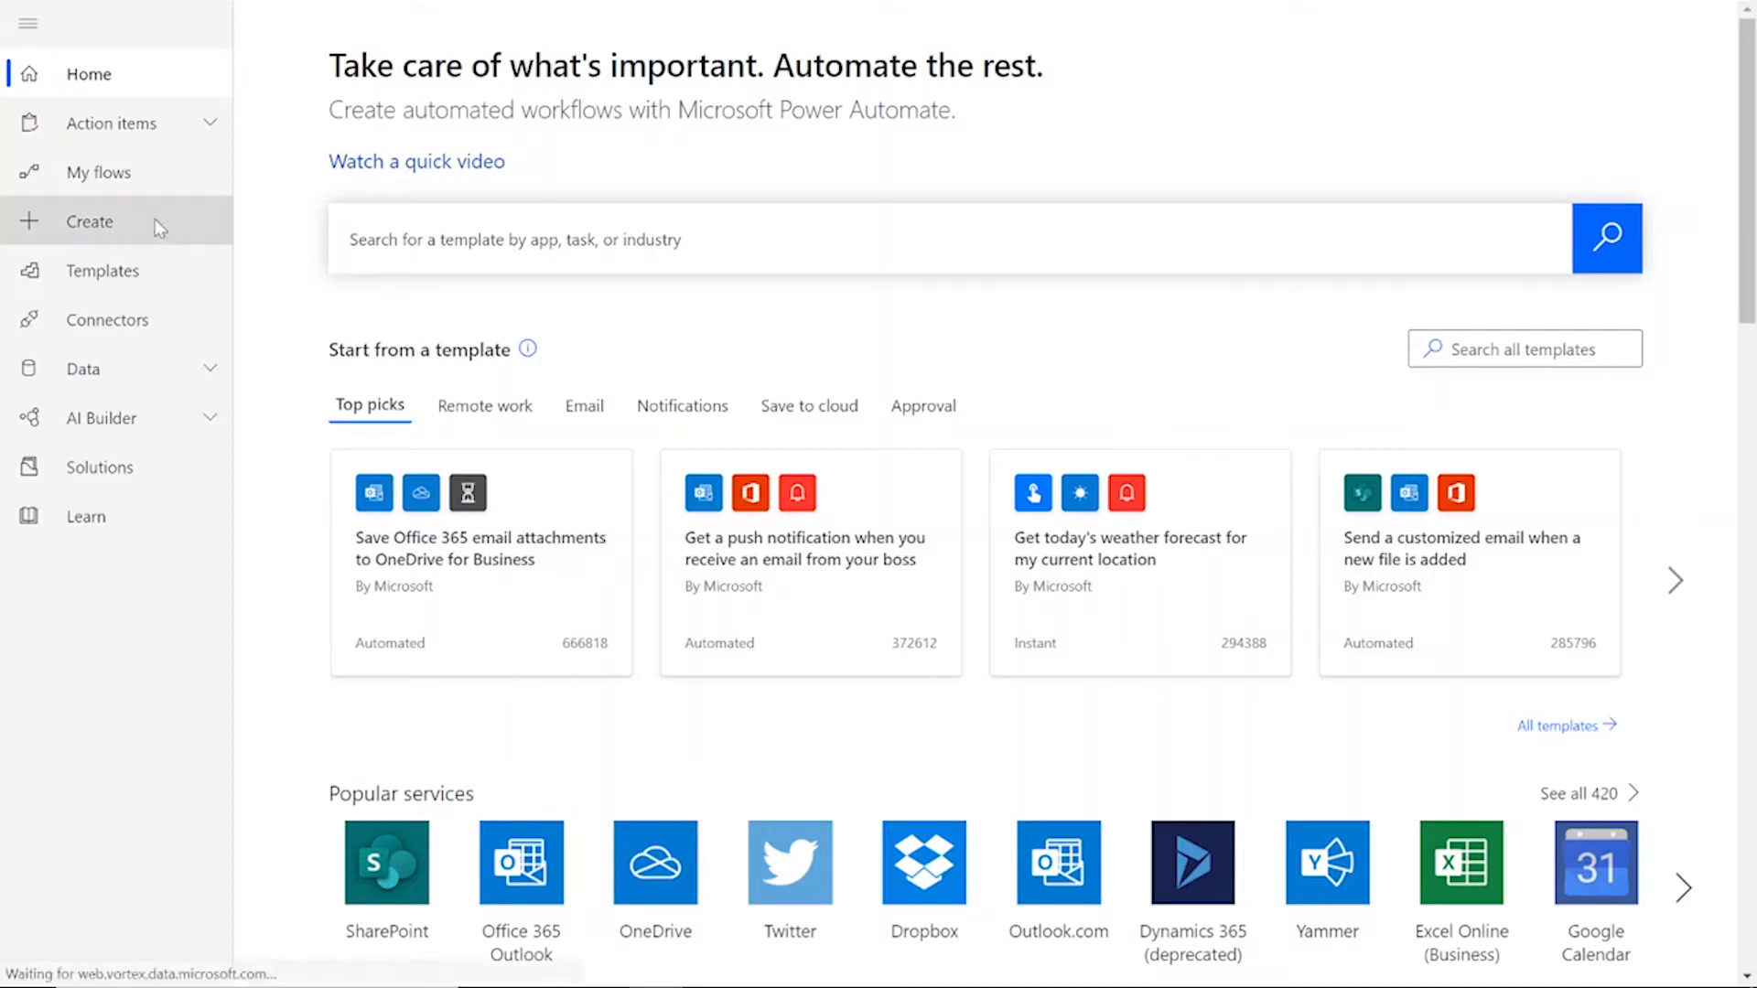
left_click(87, 221)
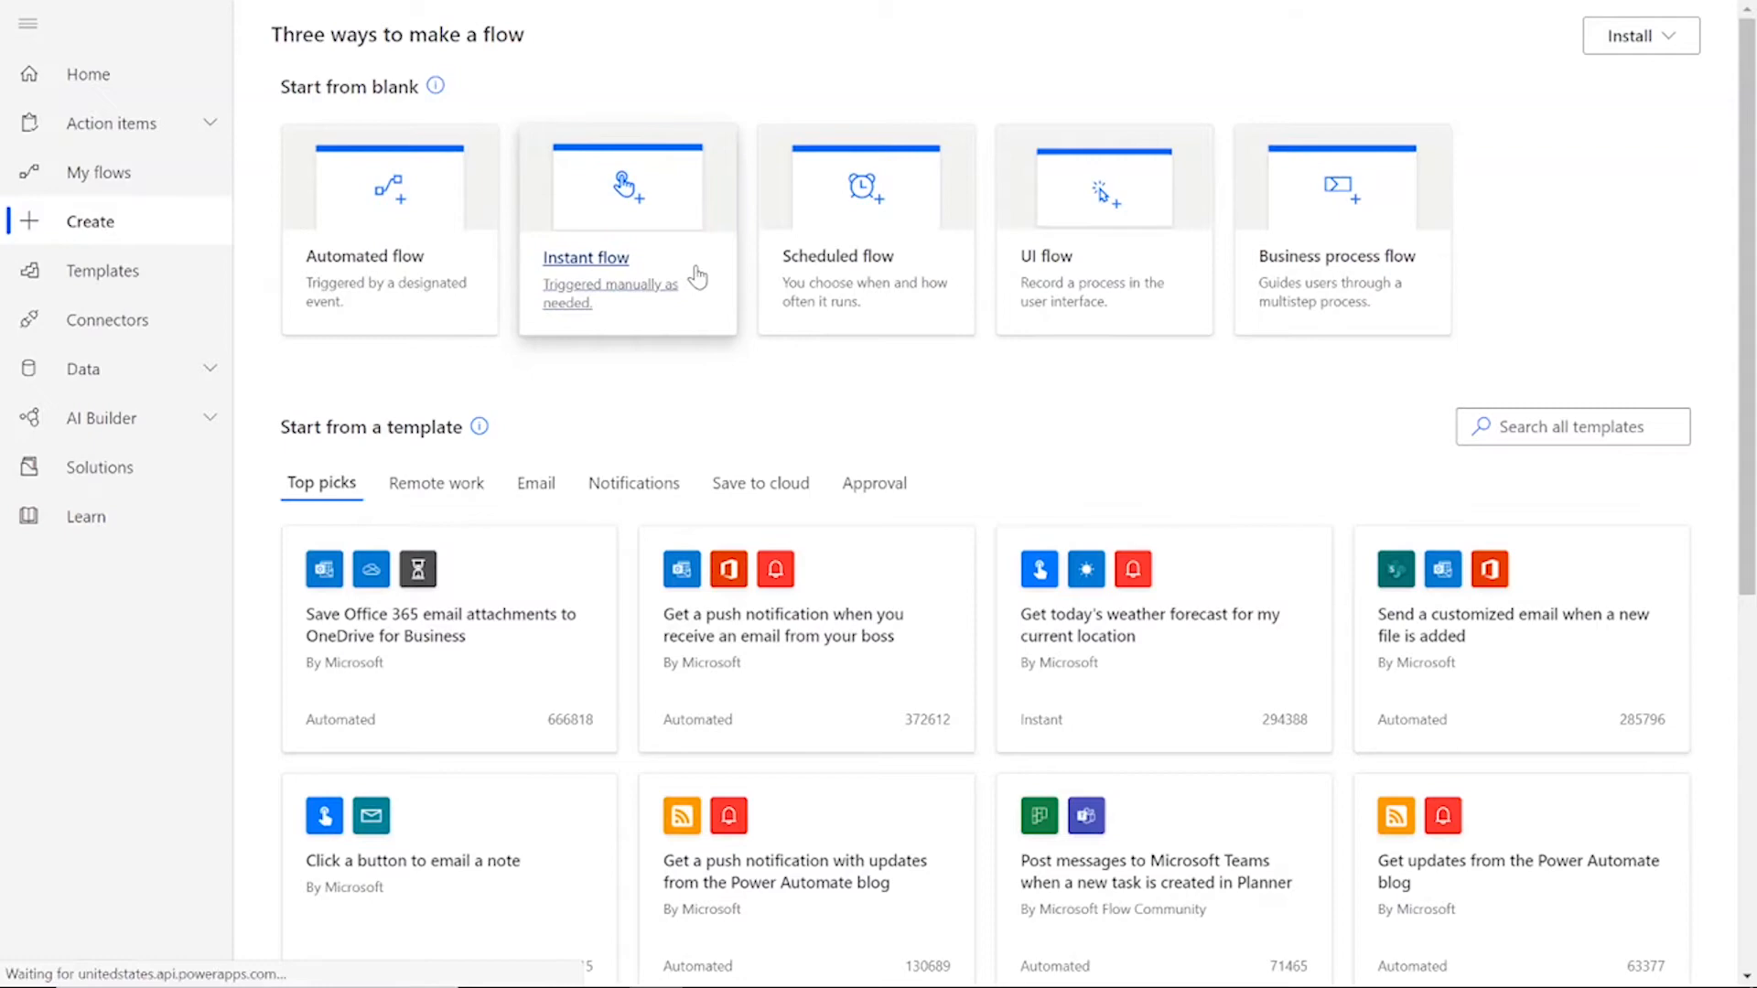
left_click(585, 257)
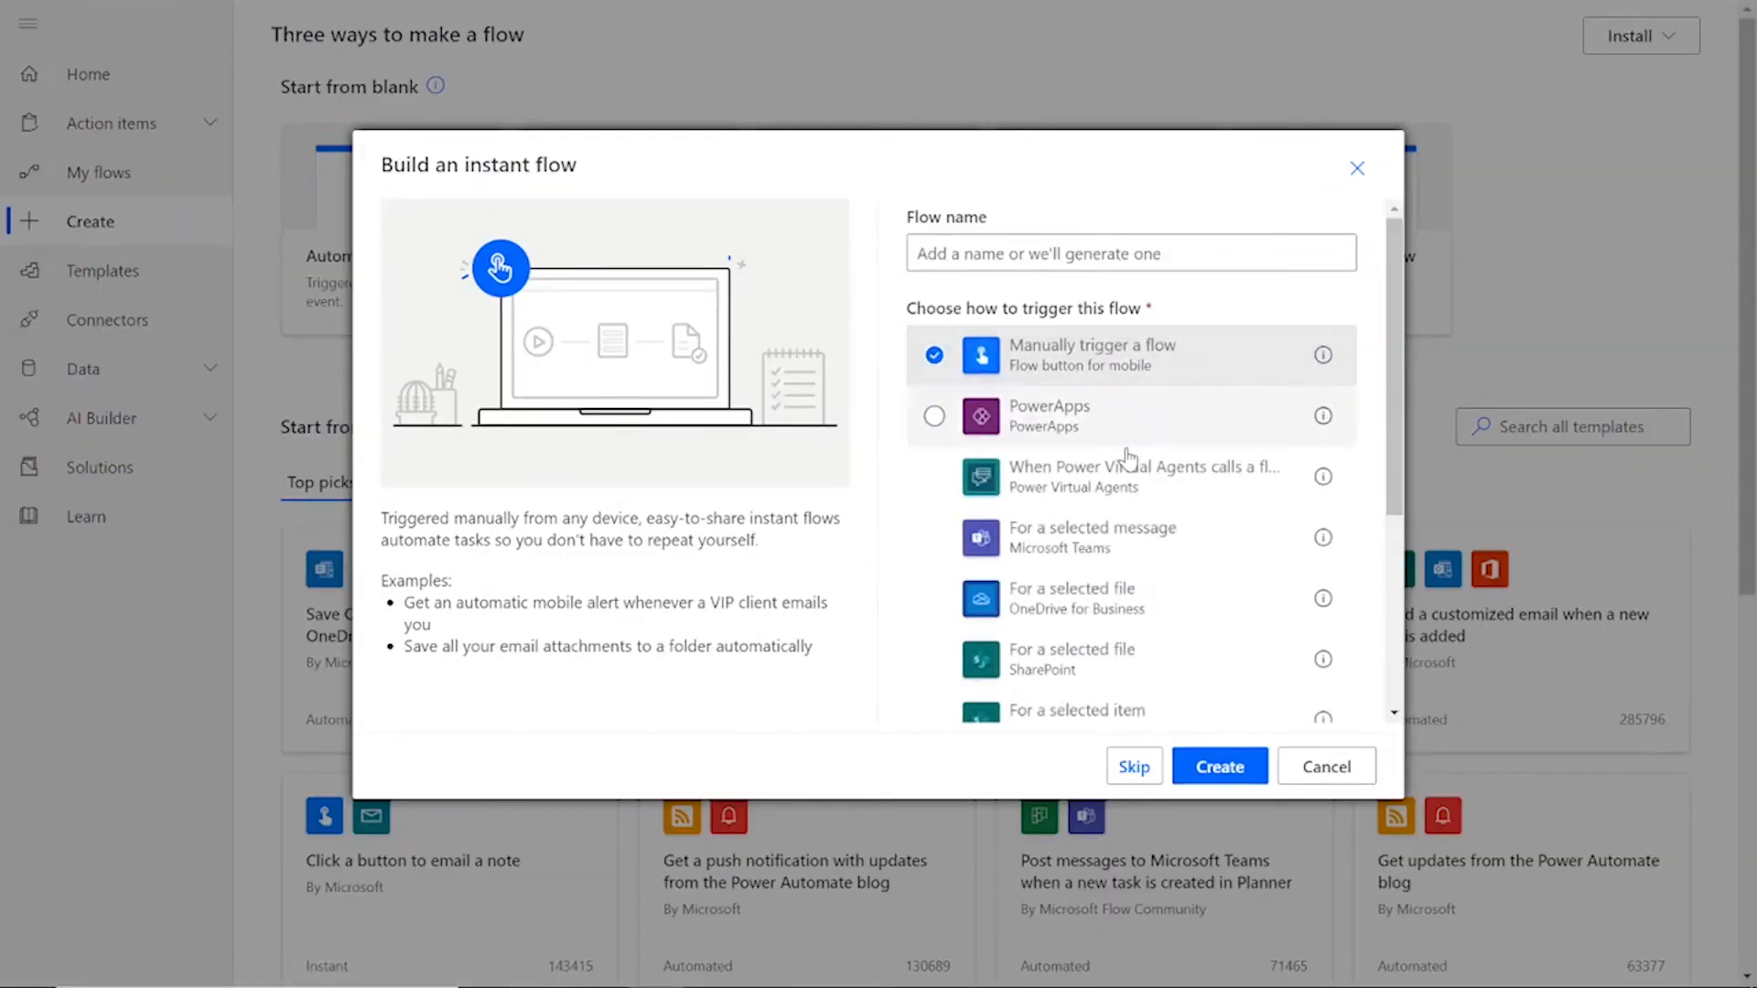
left_click(1219, 767)
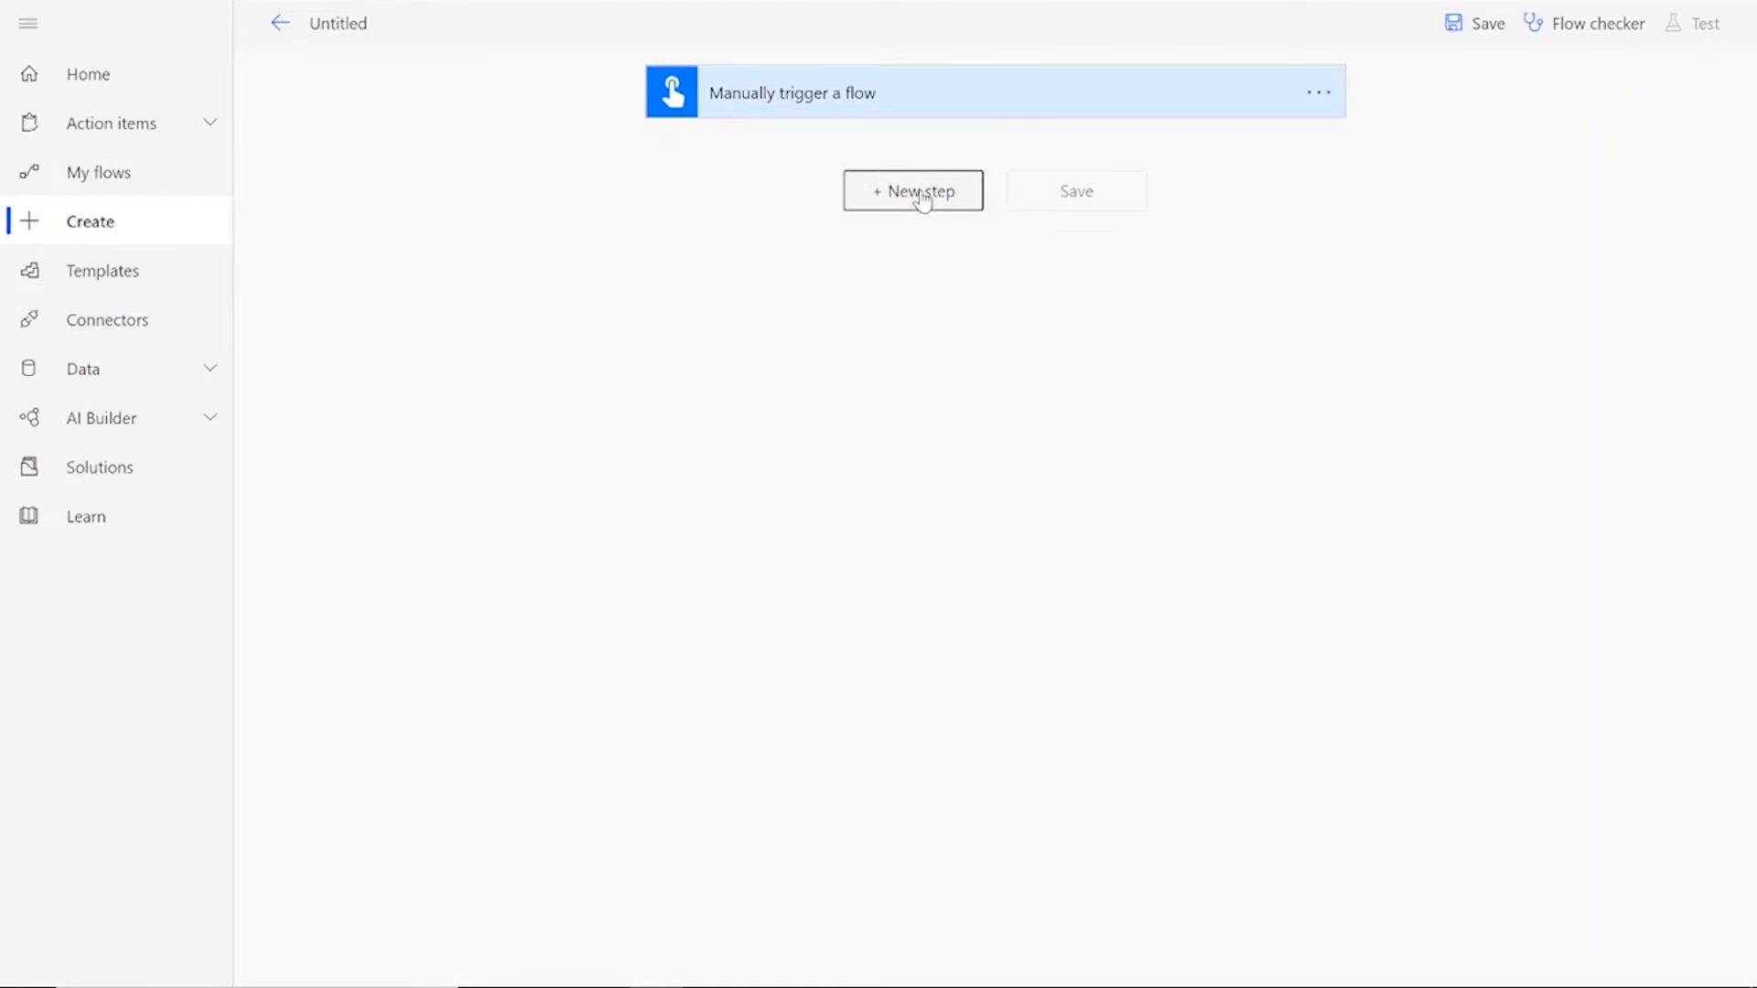
left_click(913, 190)
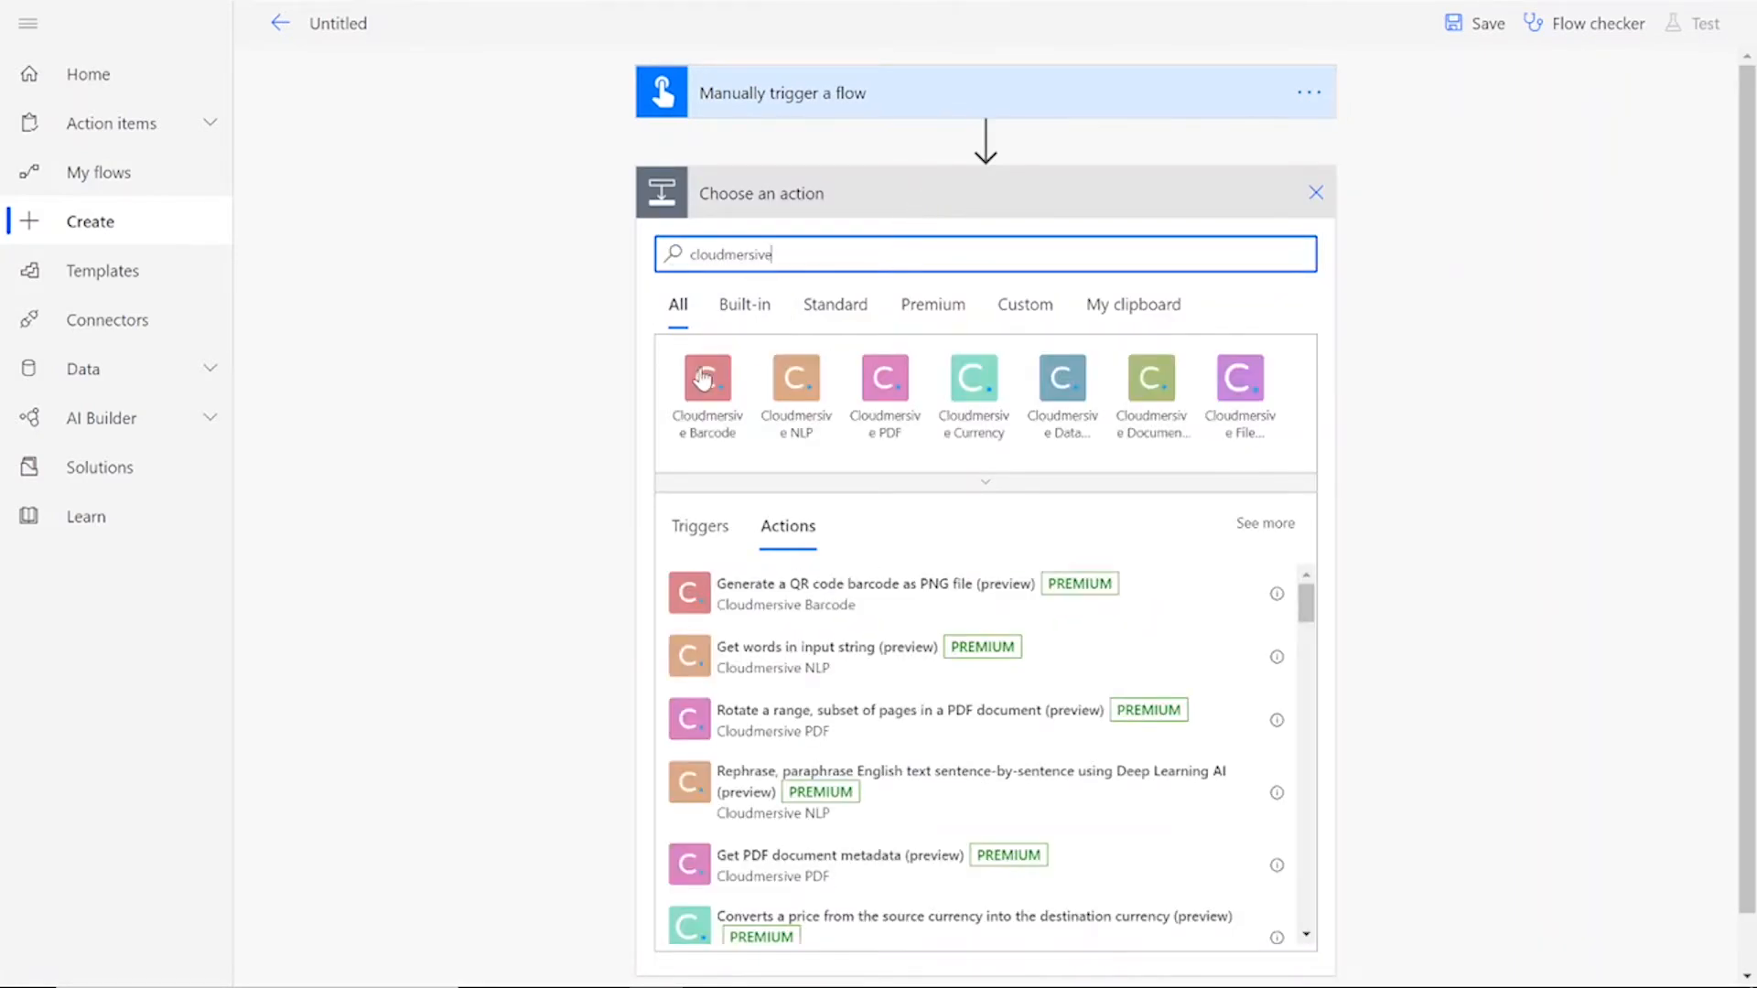
left_click(707, 380)
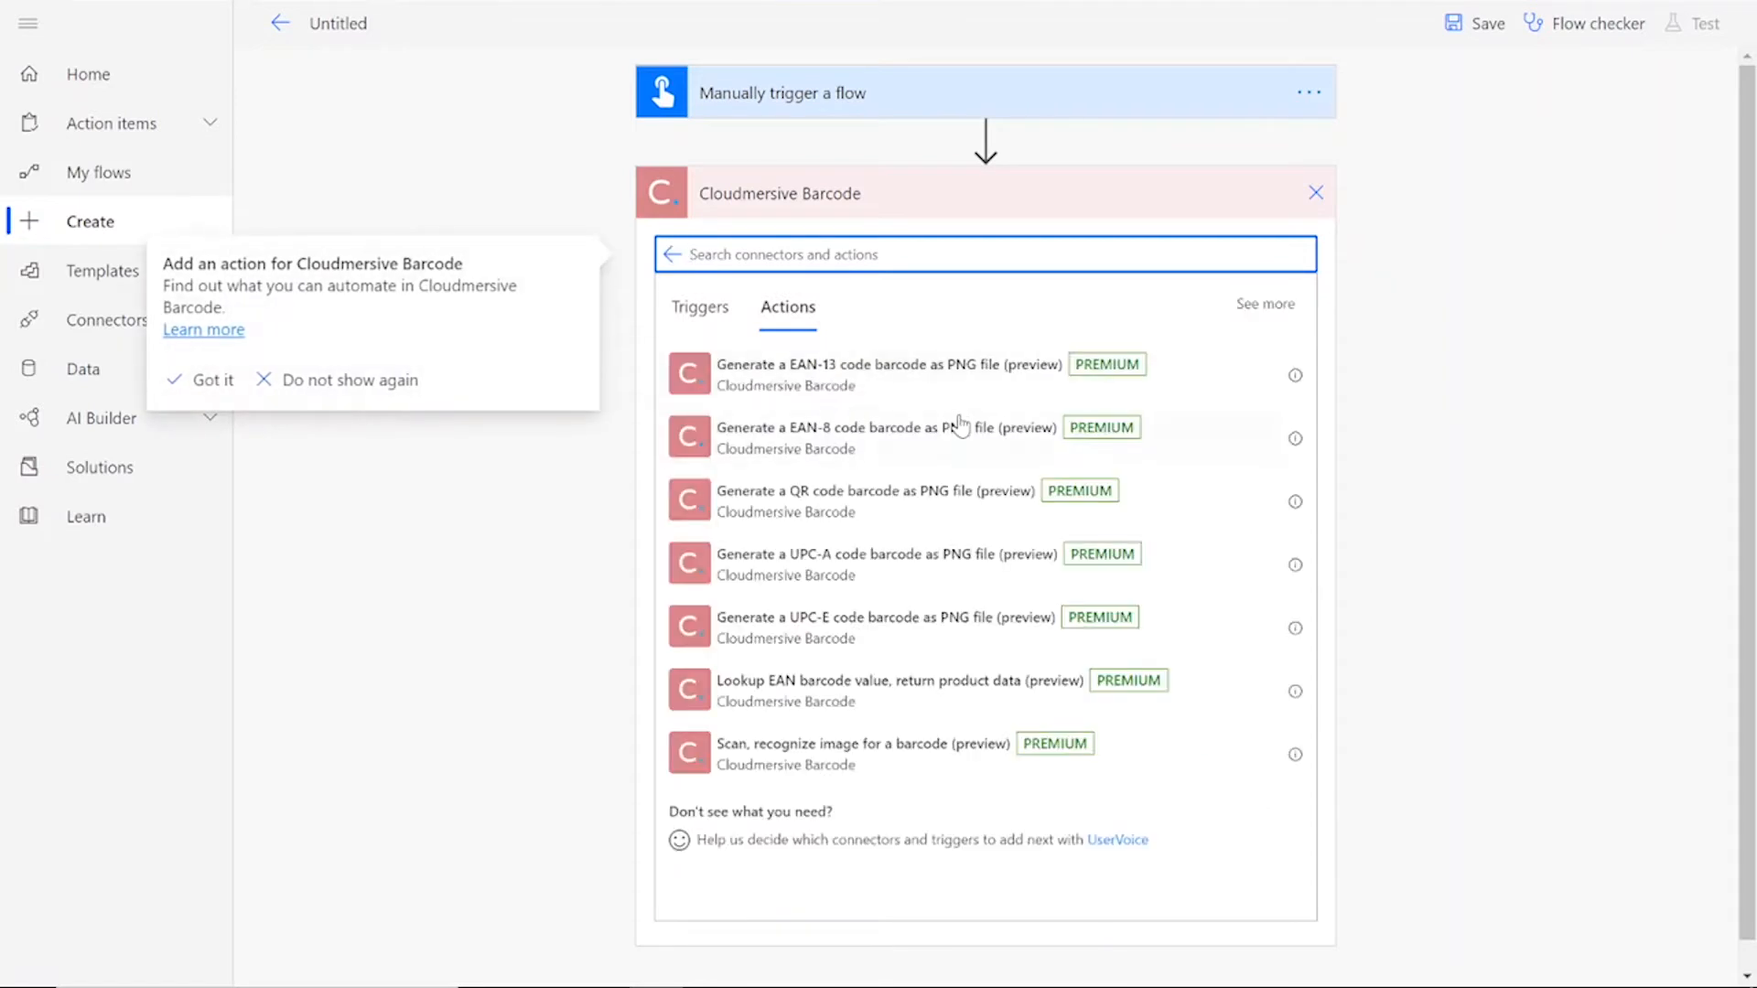
left_click(874, 555)
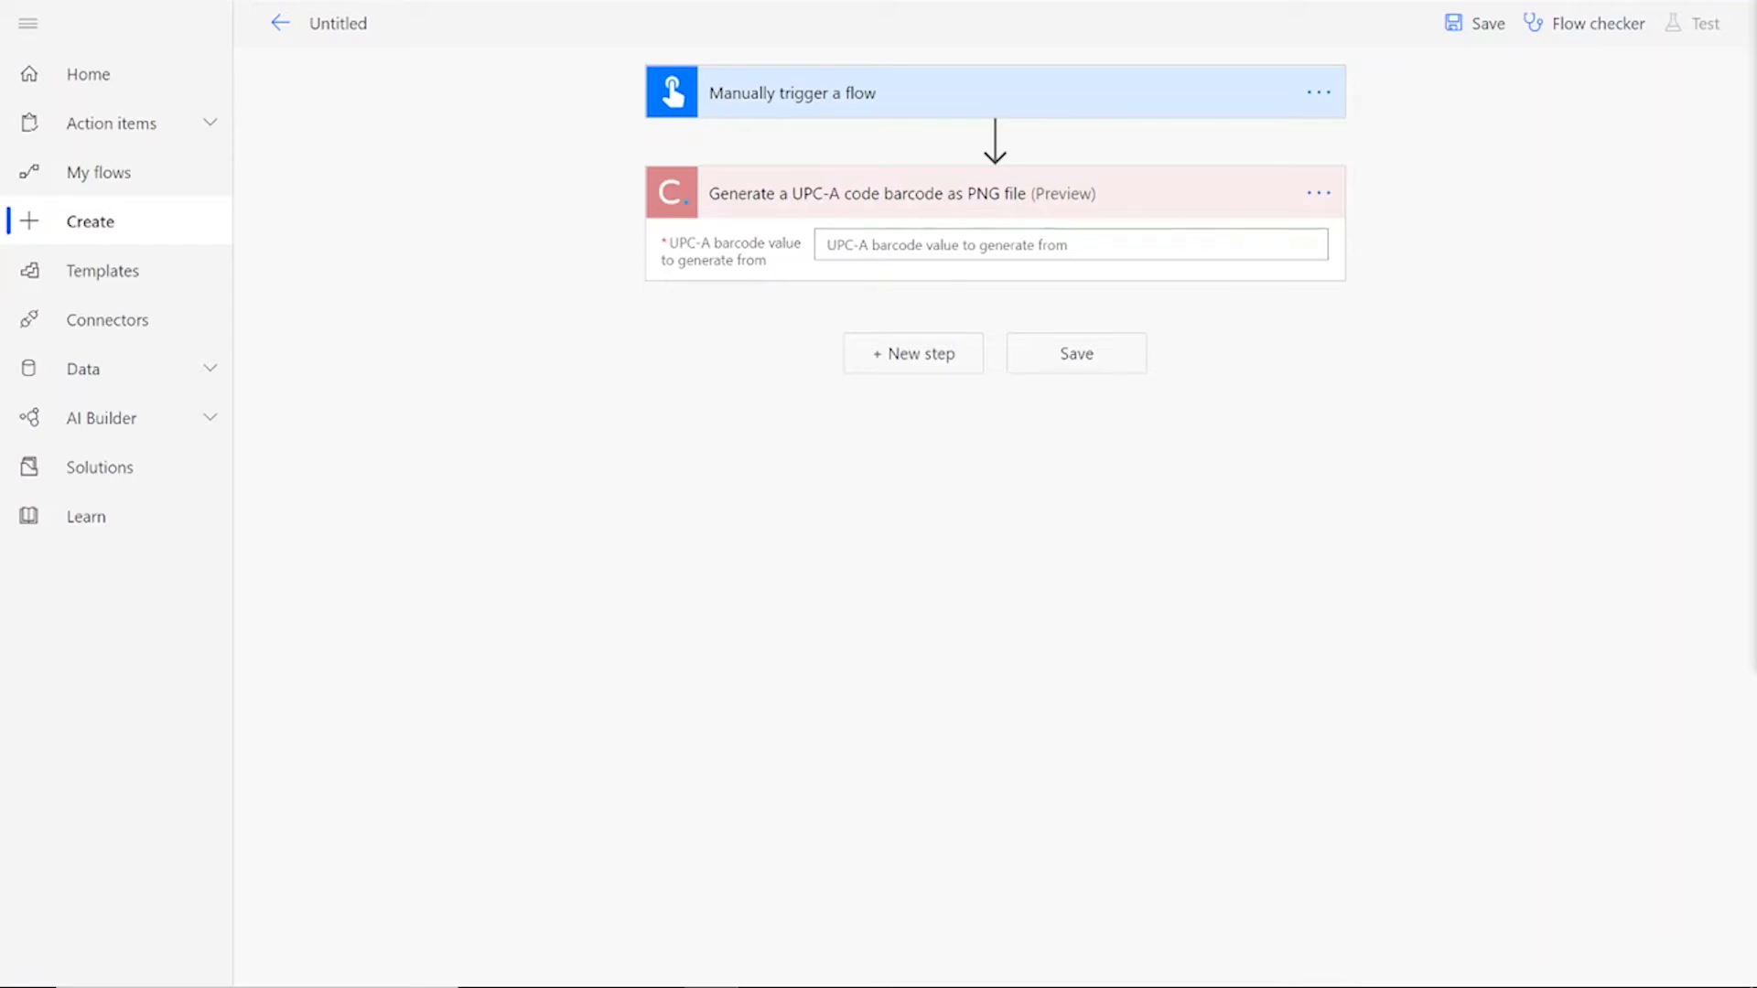
left_click(1071, 245)
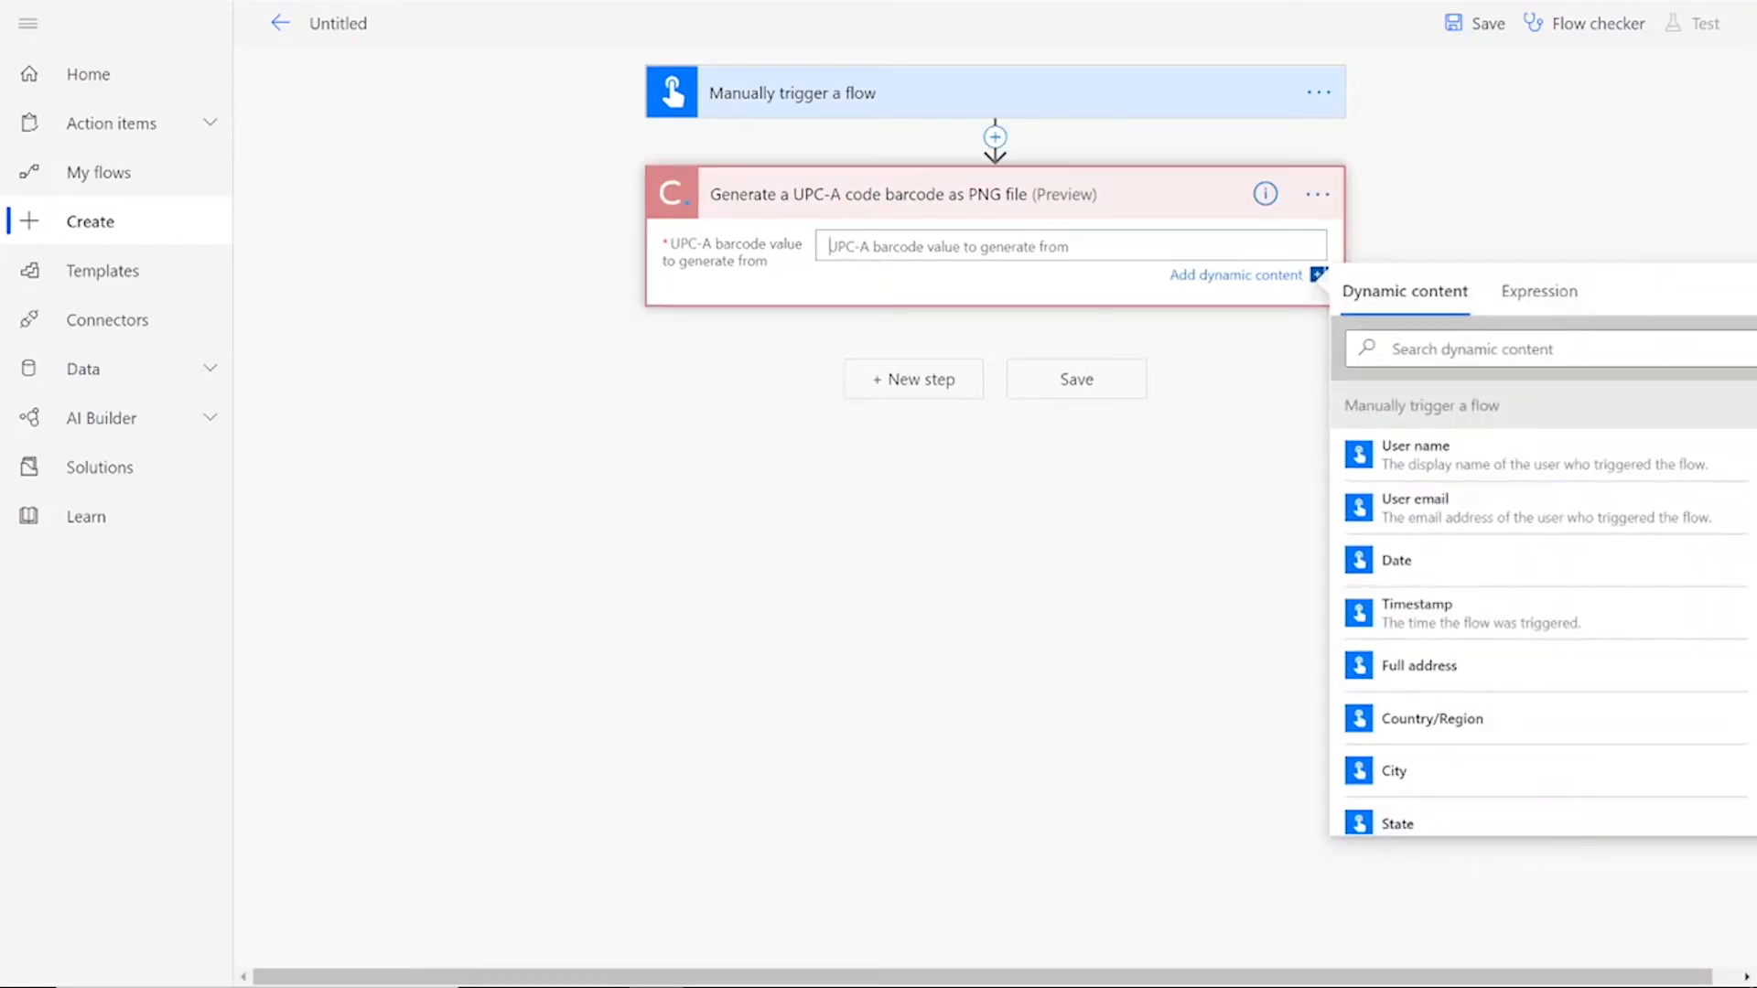
type("021130466641")
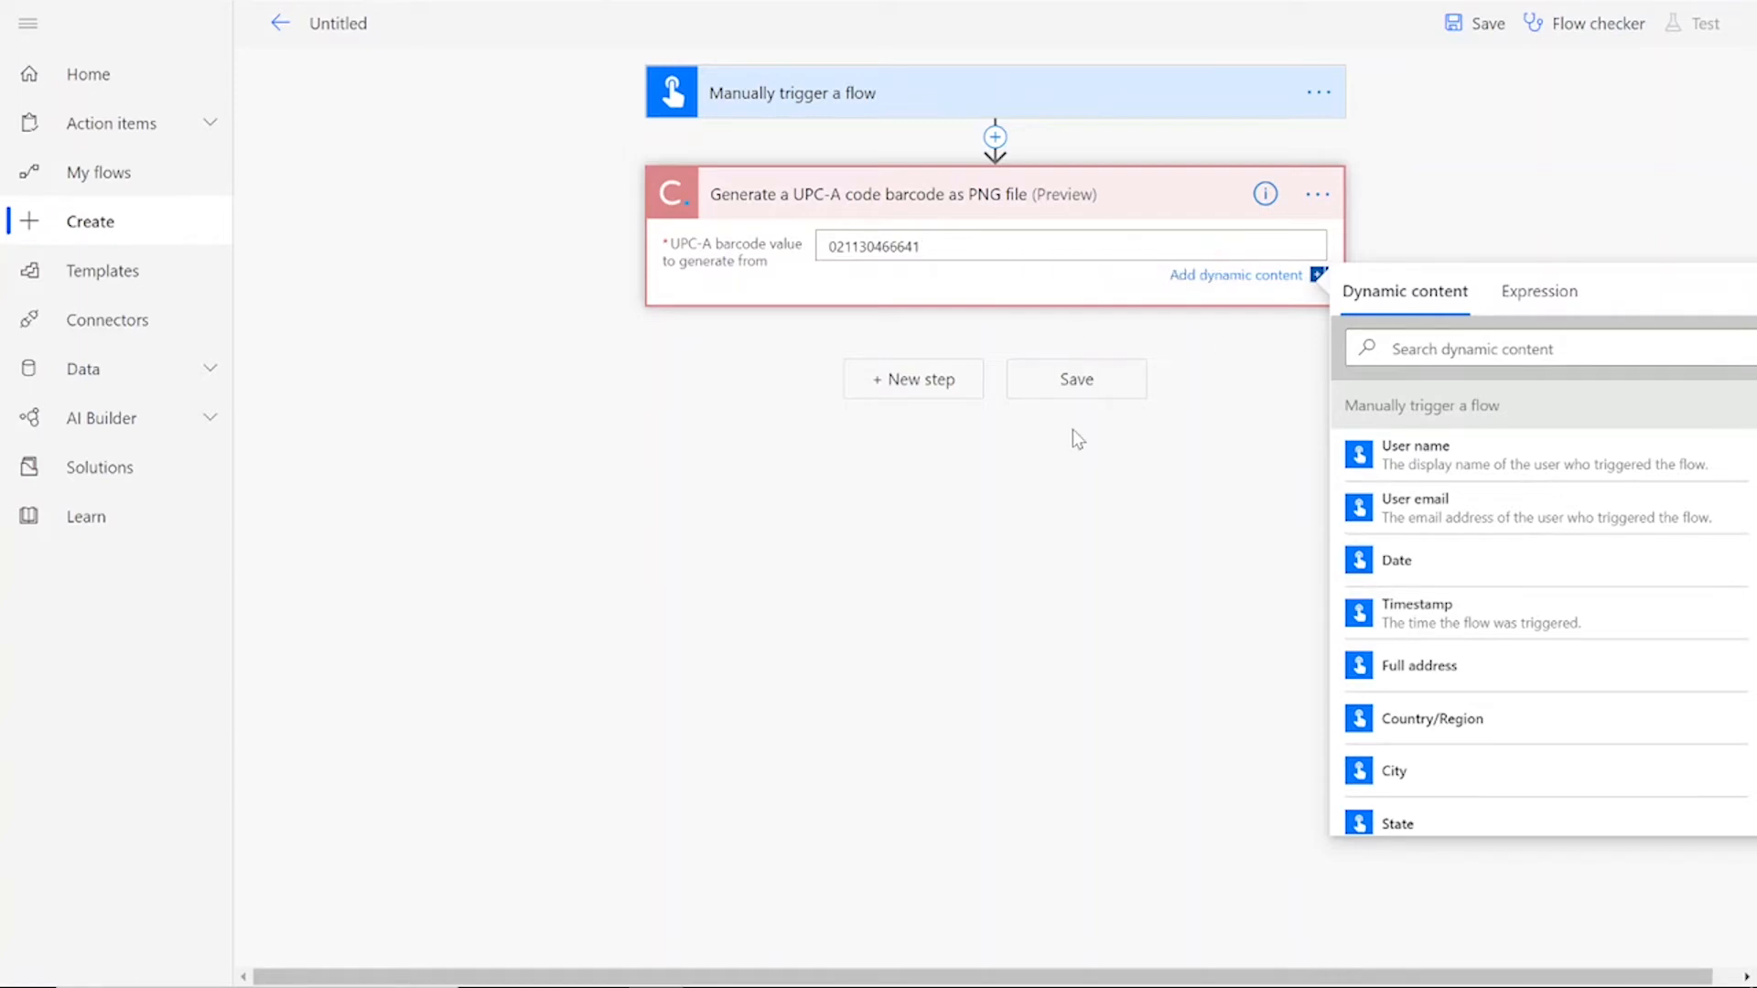
left_click(913, 379)
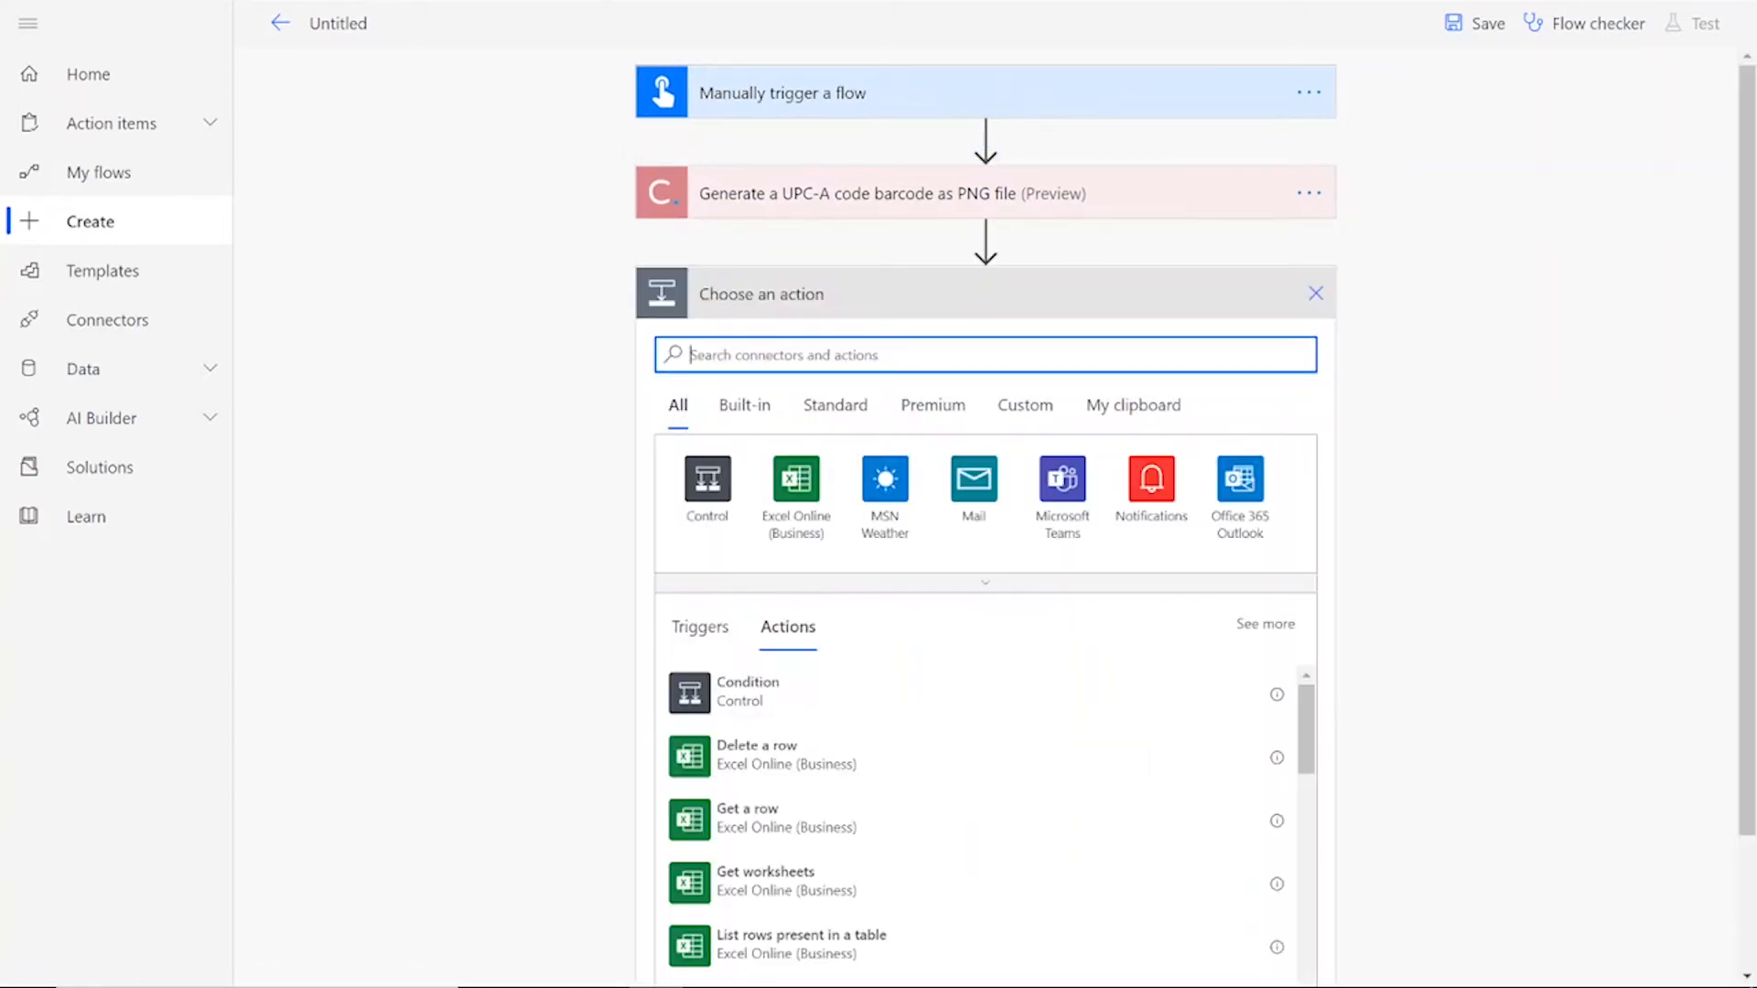
Add a OneDrive for Business Create file step: Root folder, output.png, barcode body content; save the flow
type("create file")
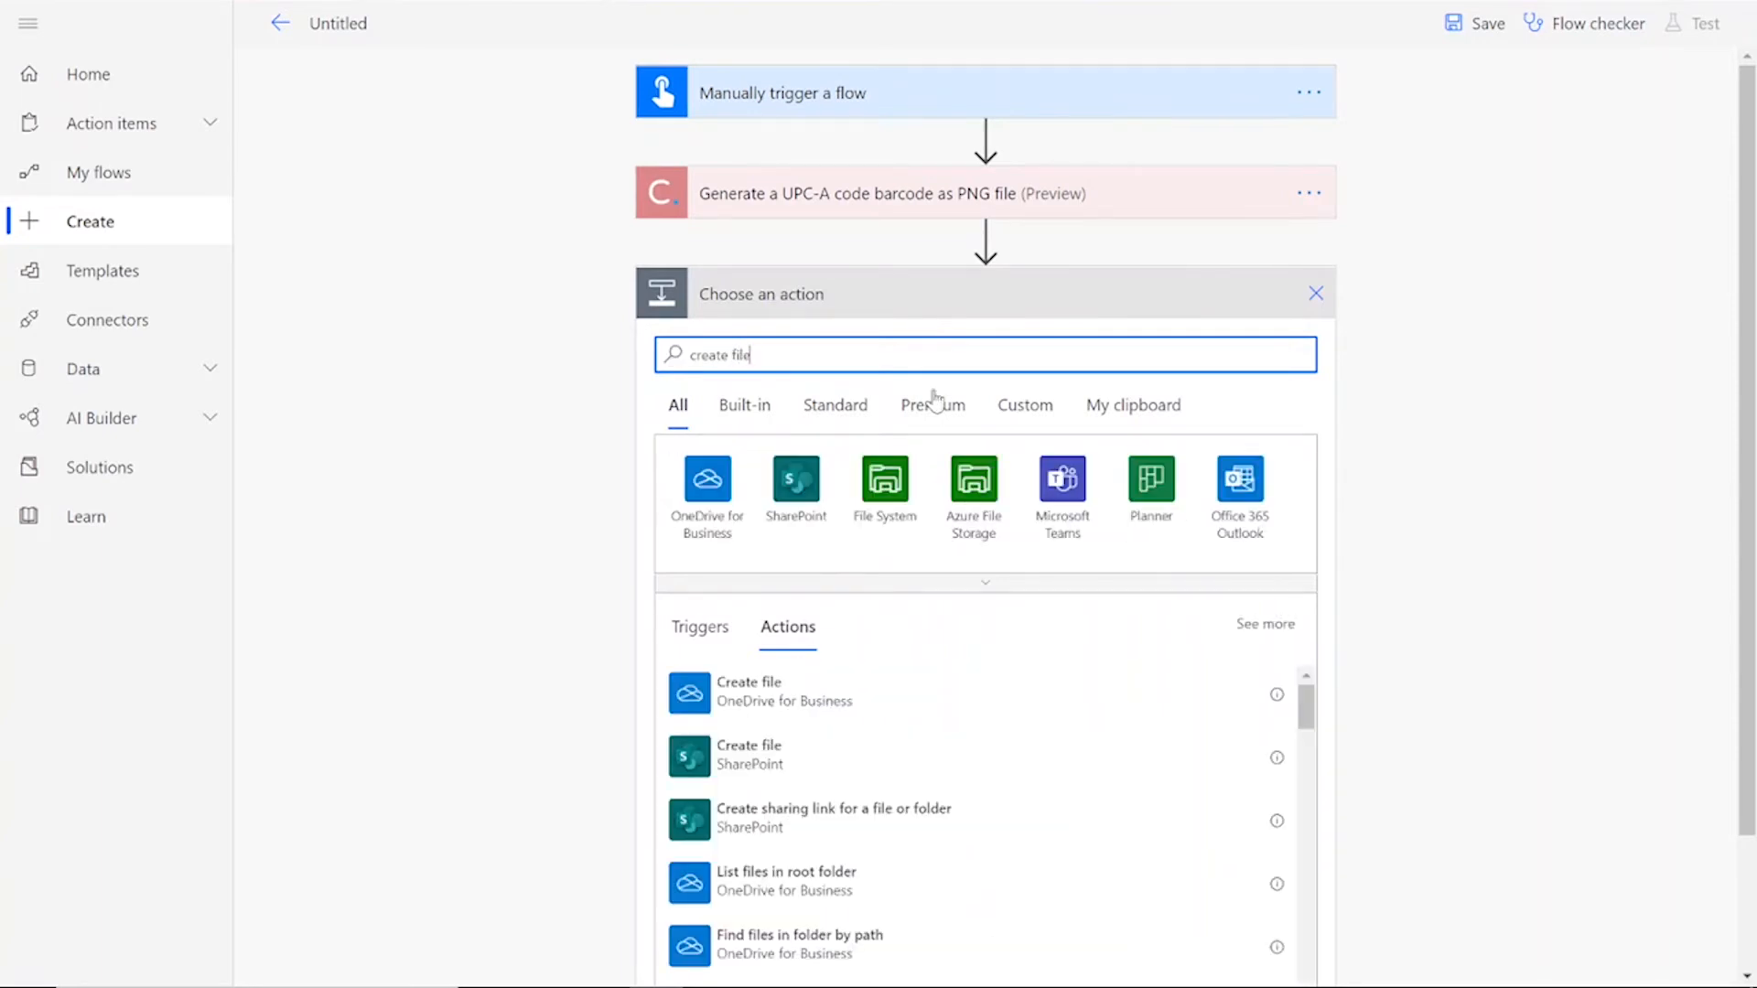
left_click(750, 692)
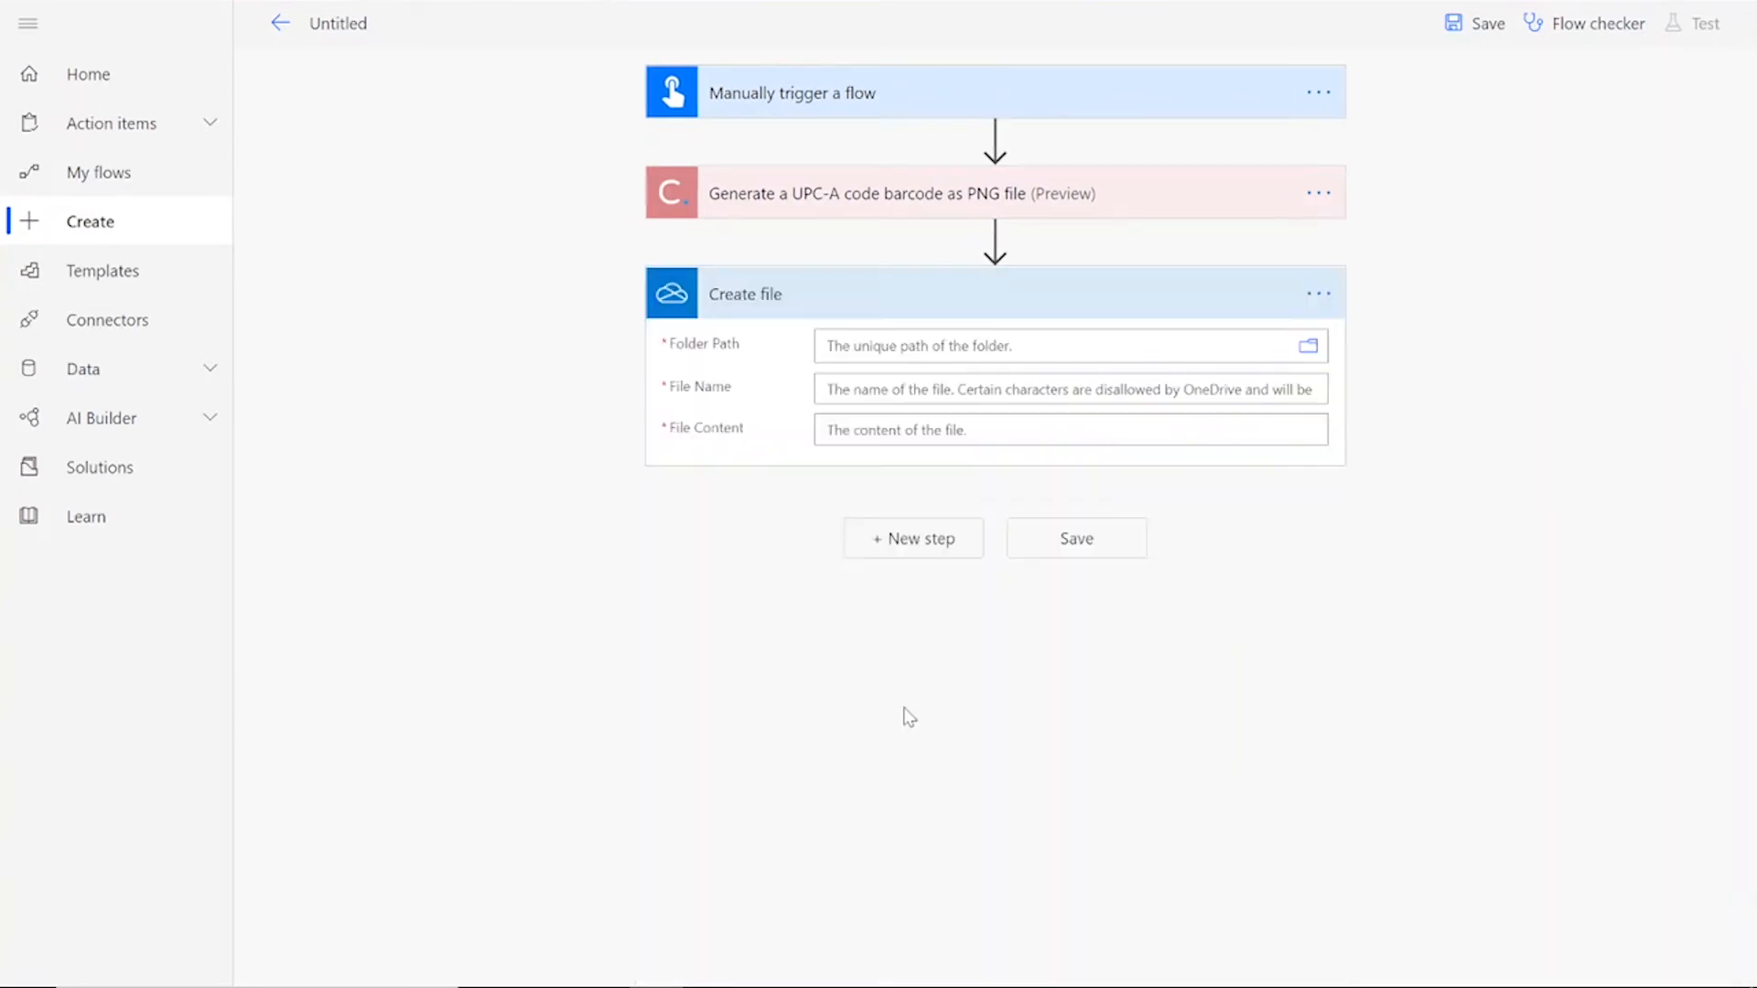
left_click(1306, 346)
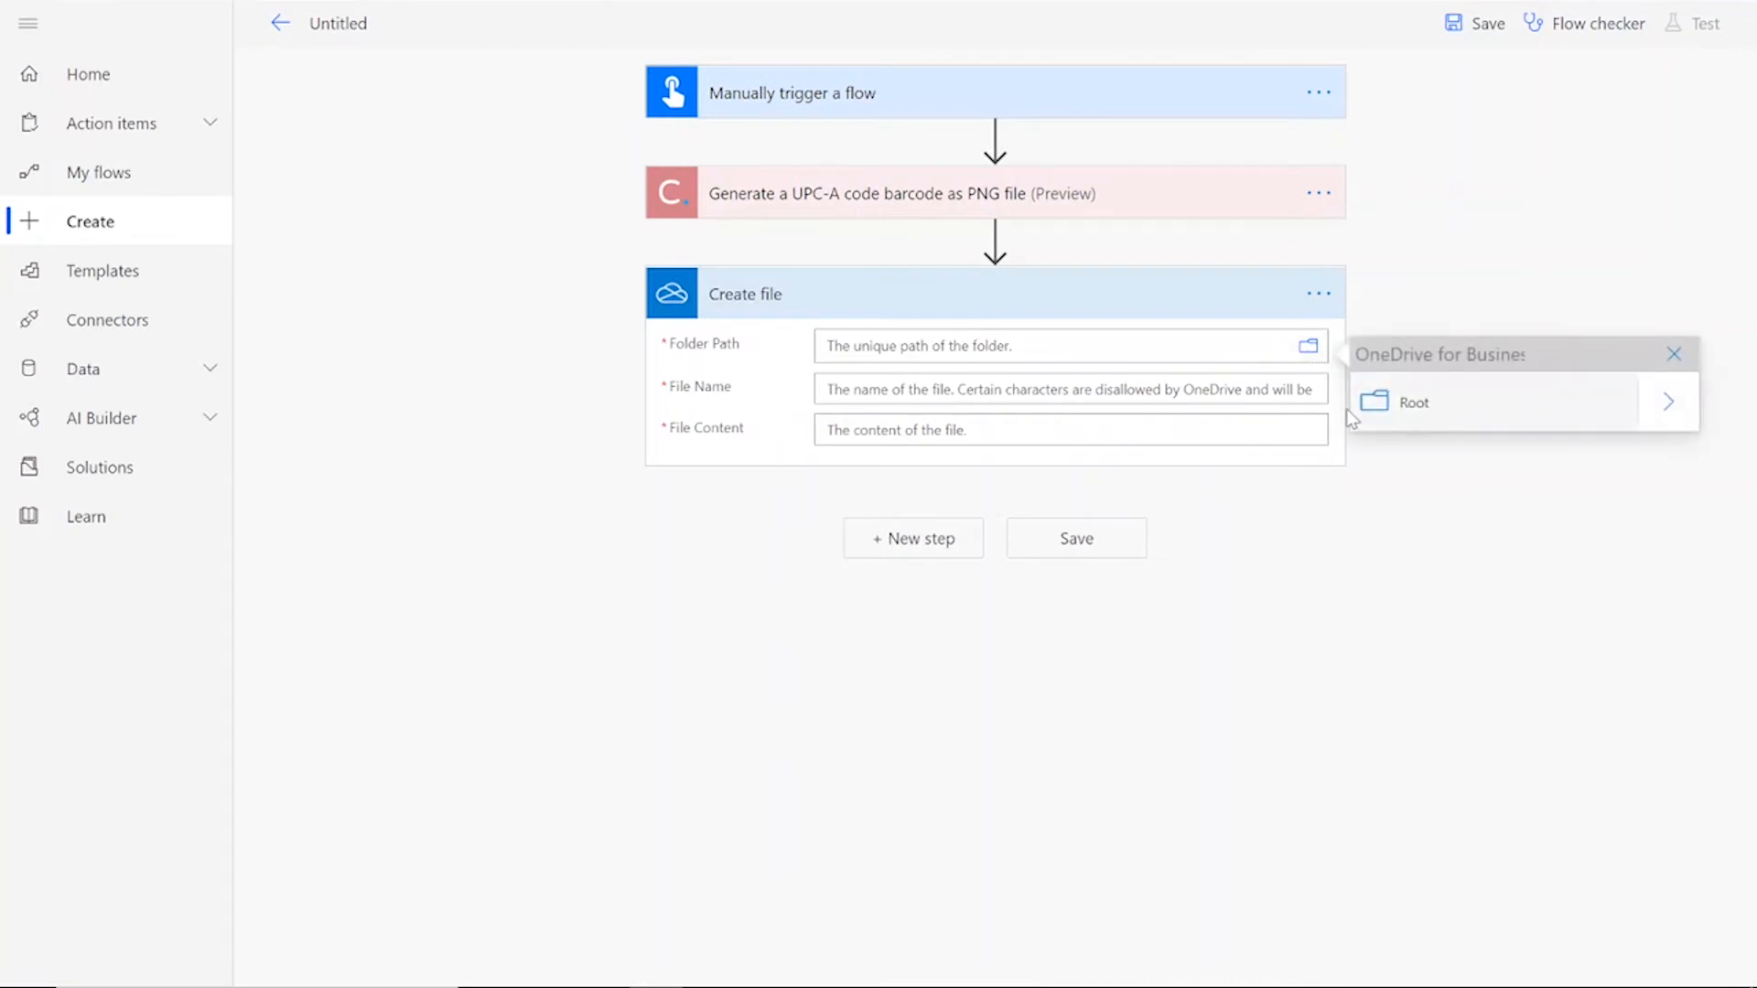
left_click(1412, 402)
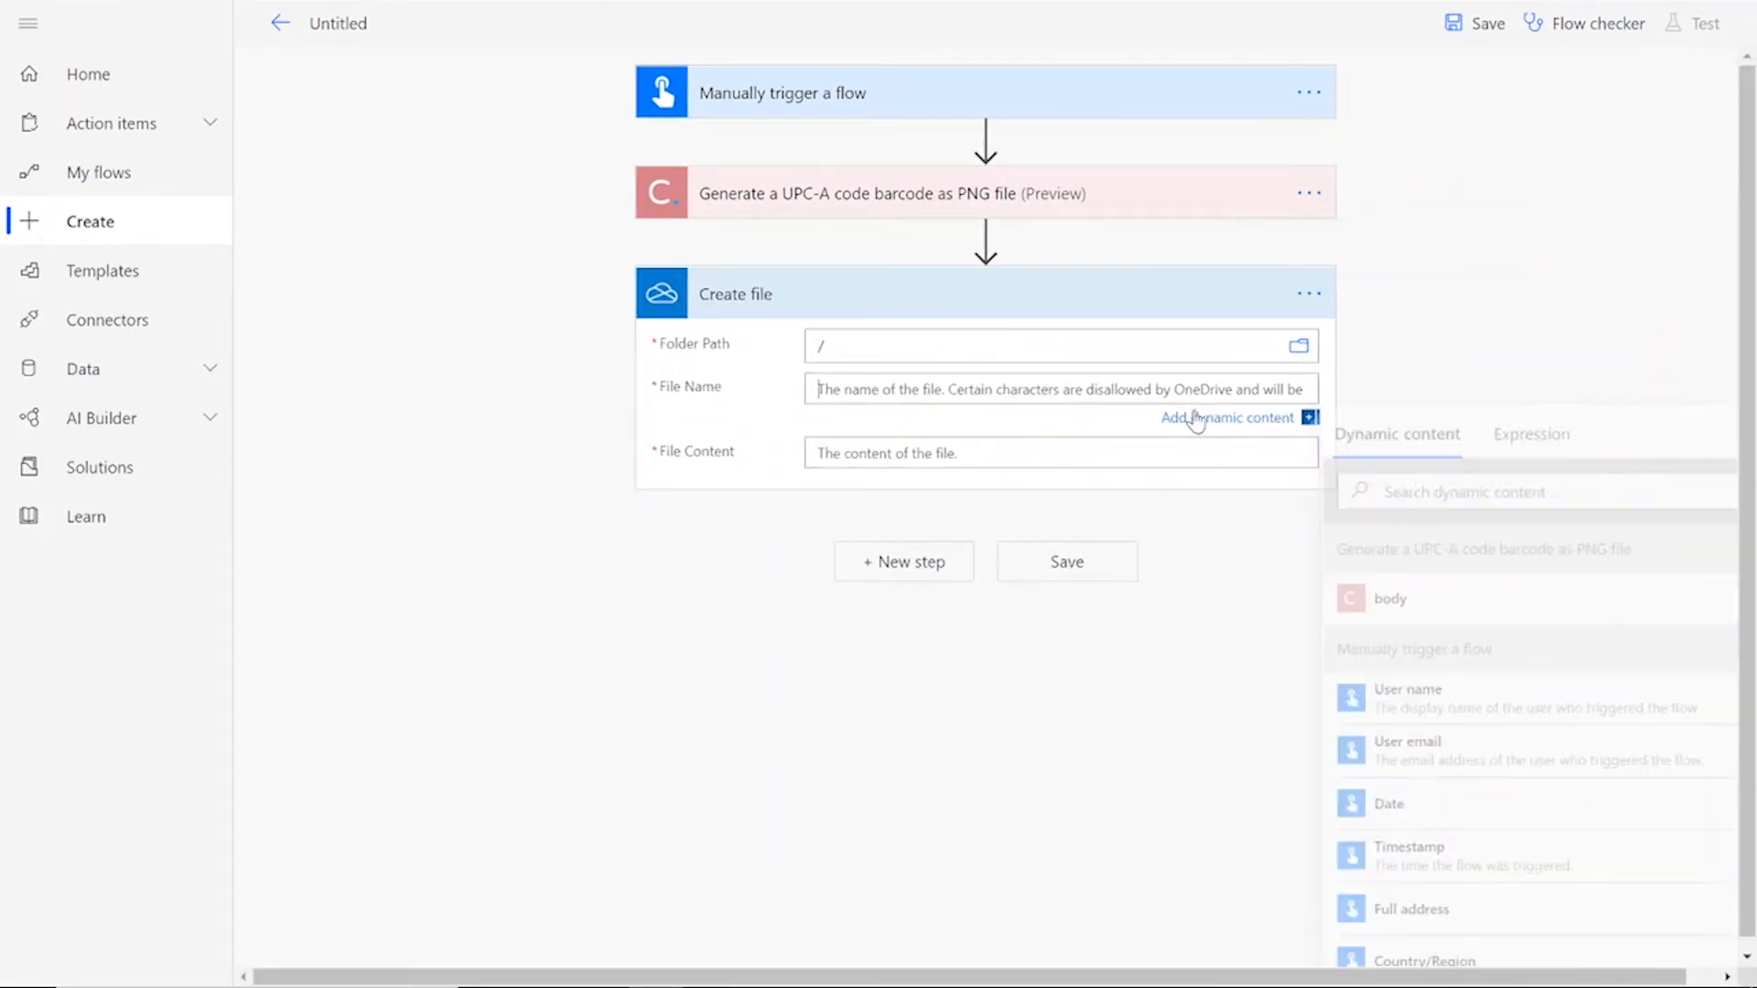
type("output")
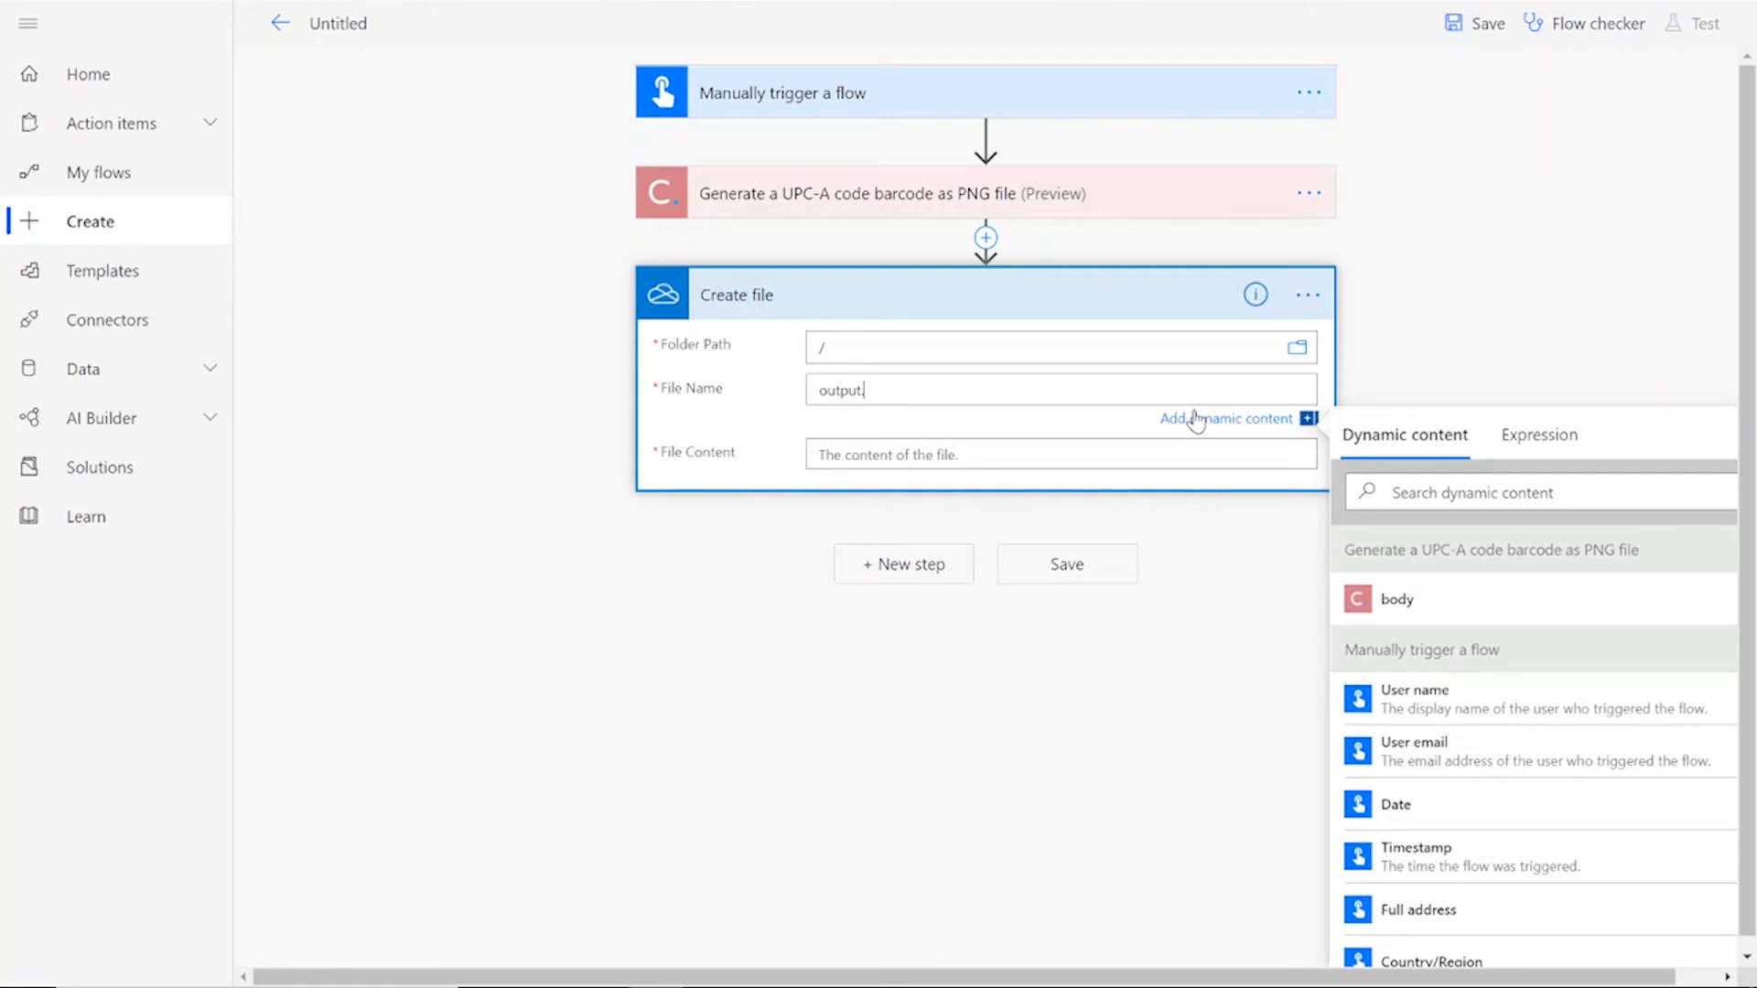
type(".png")
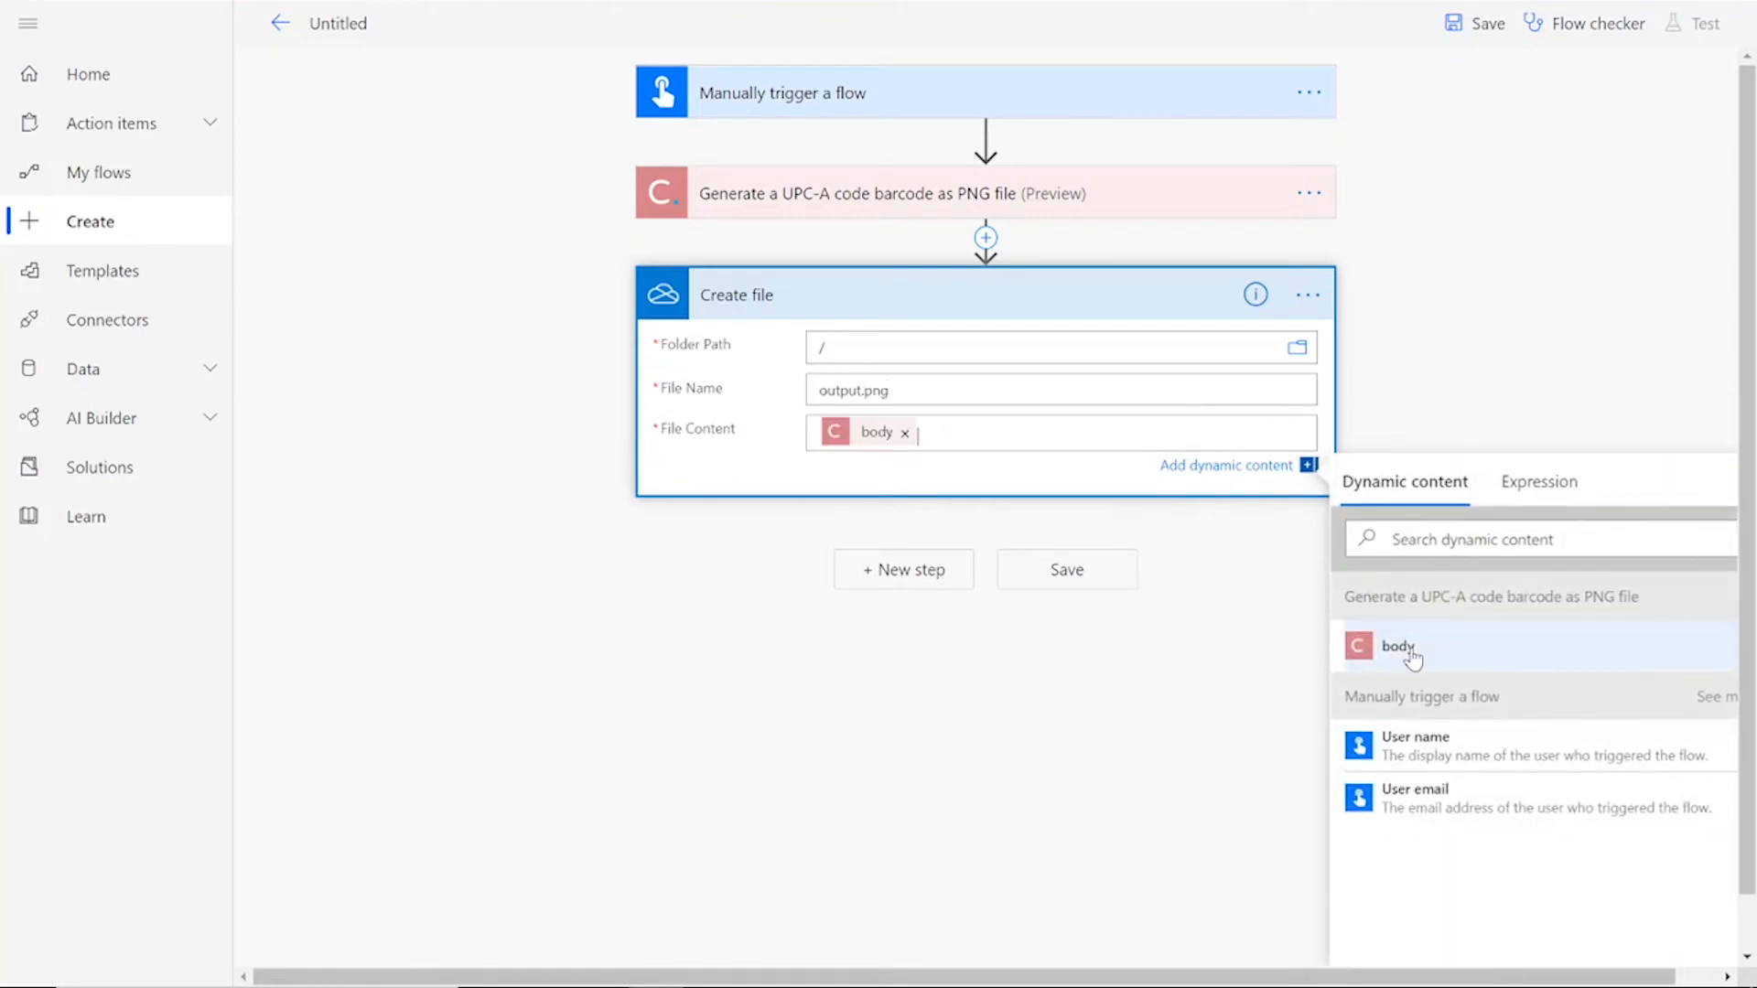
left_click(1075, 543)
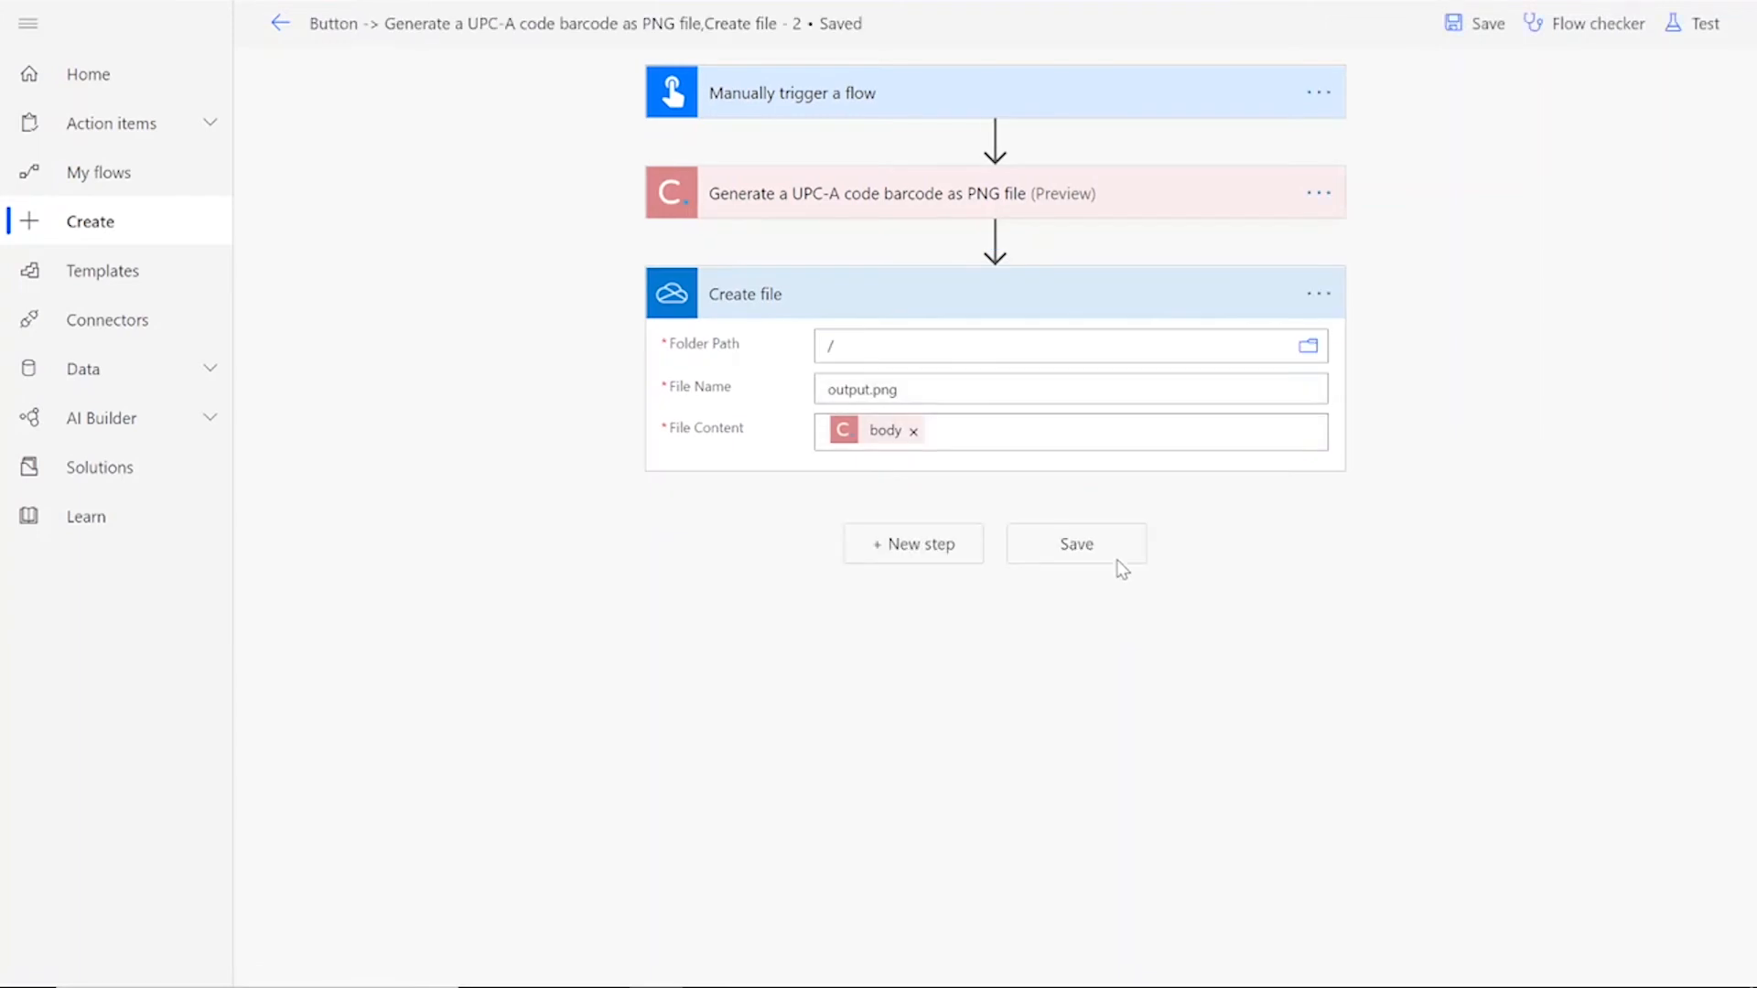
Run a manual test with 'I'll perform the trigger action' so the flow starts running
left_click(1705, 24)
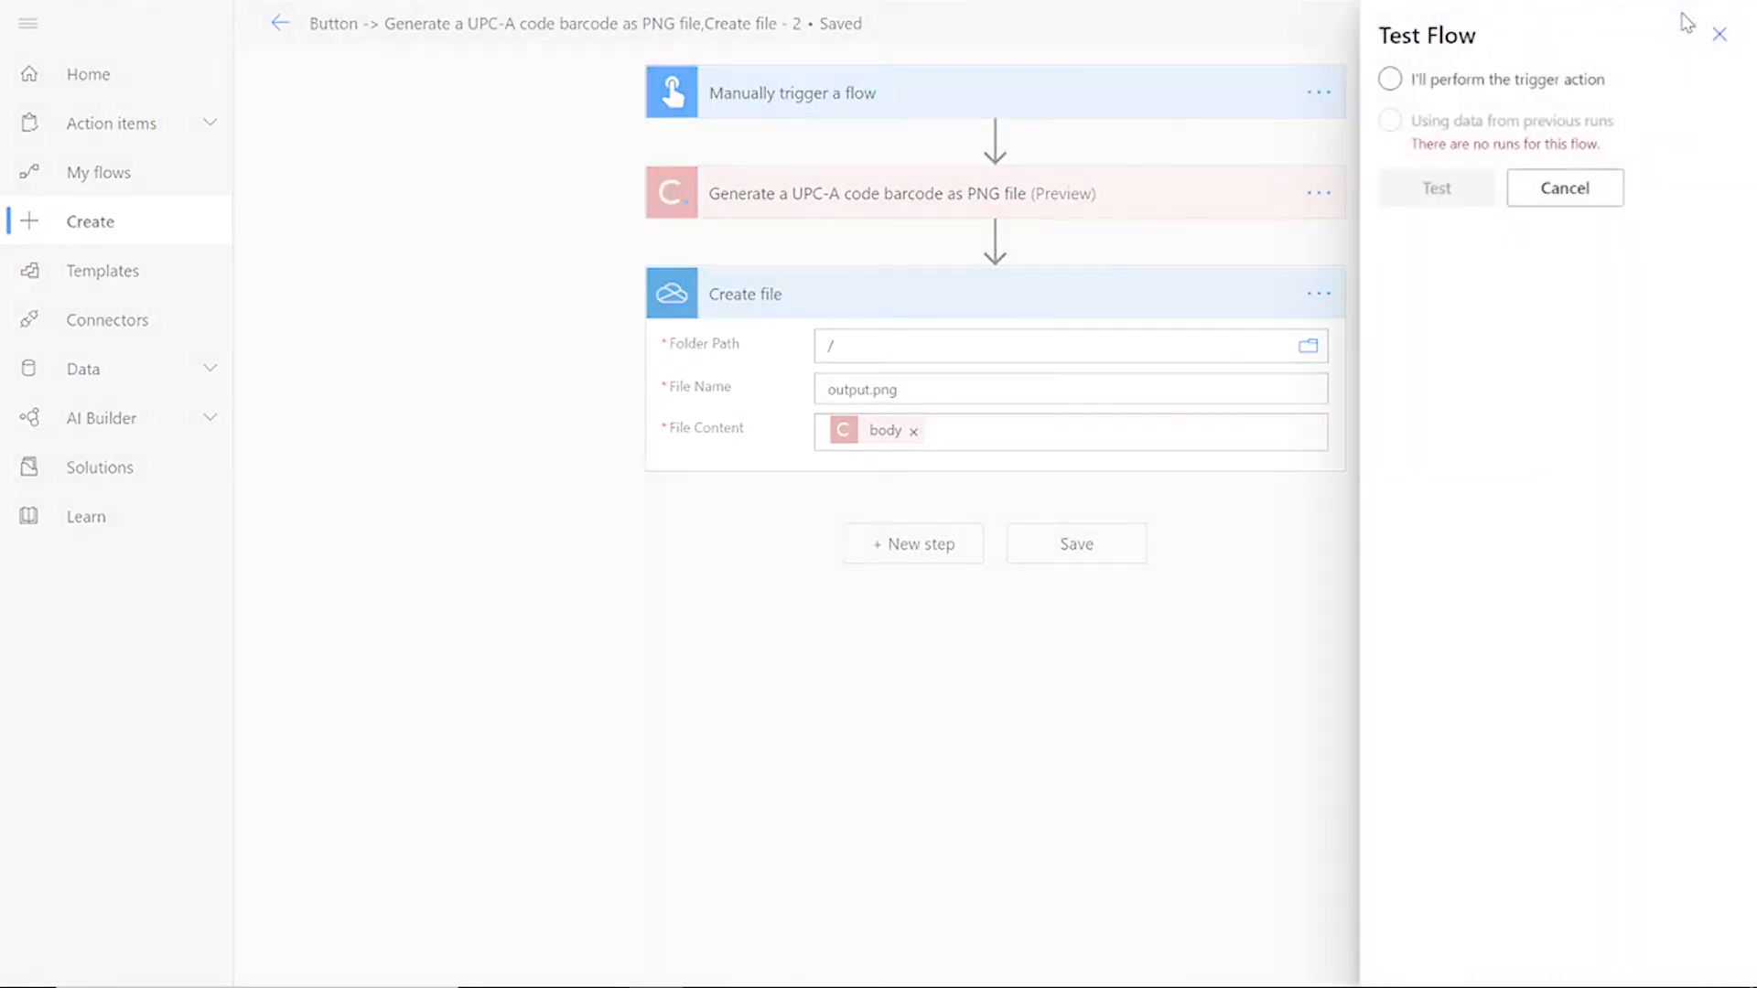
left_click(1388, 78)
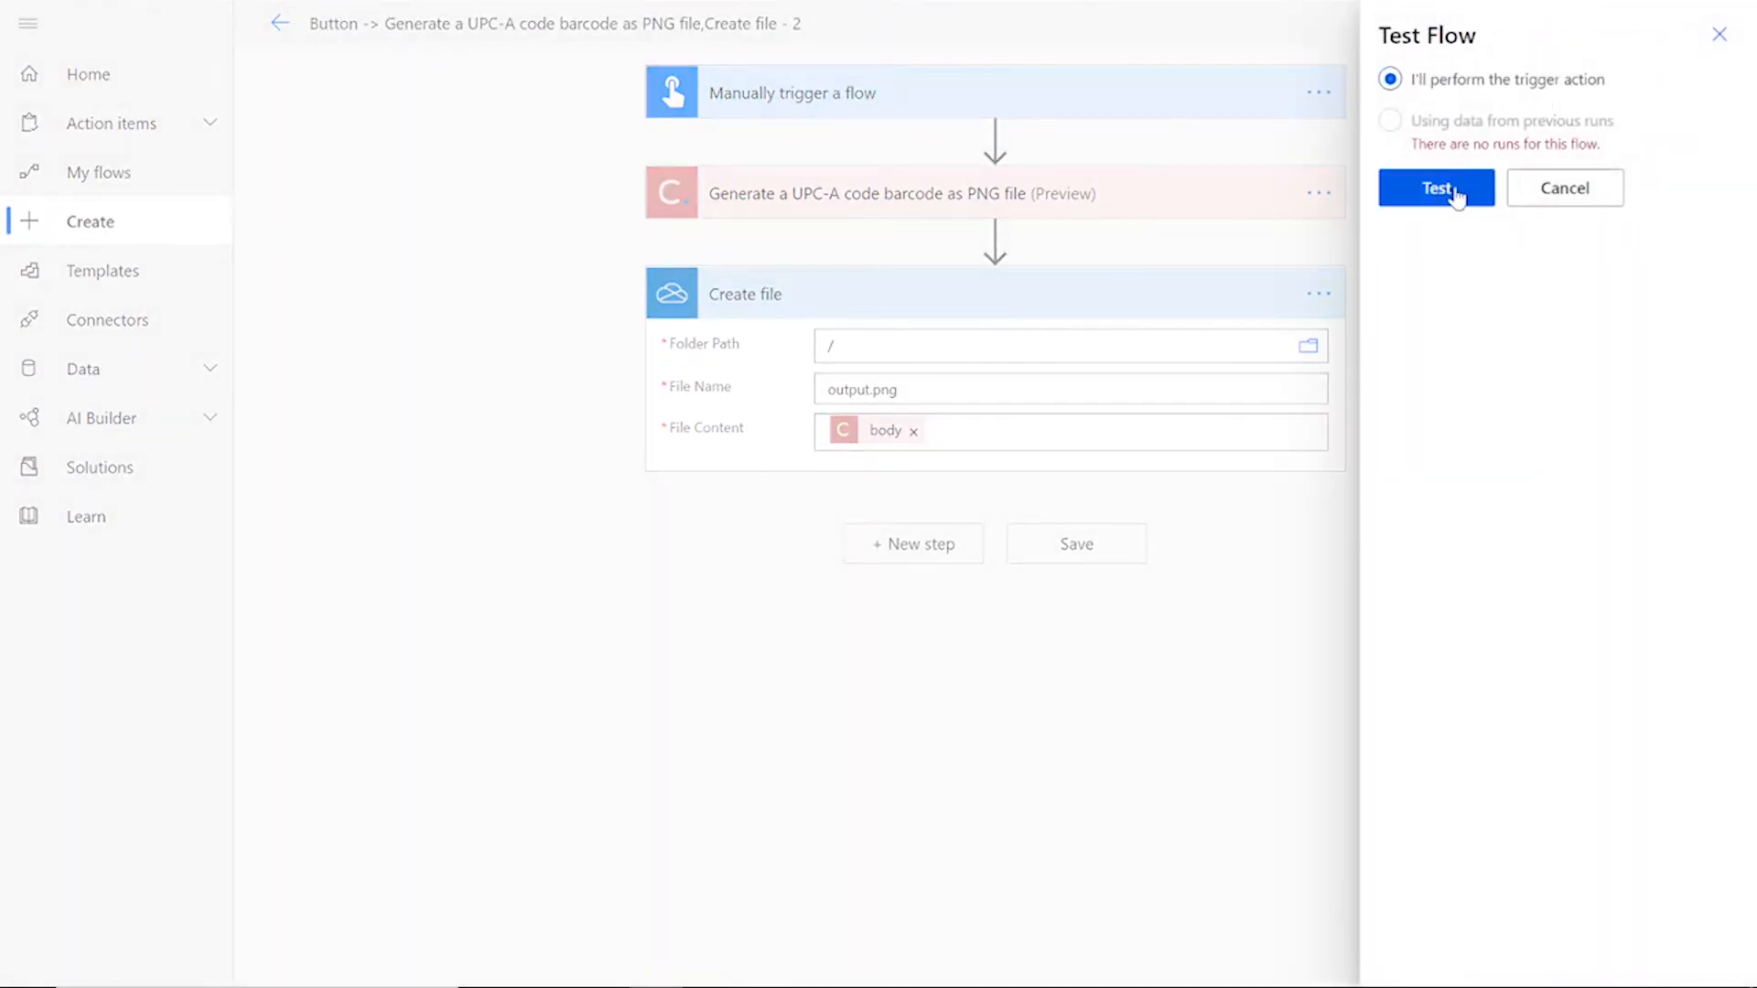
left_click(1434, 187)
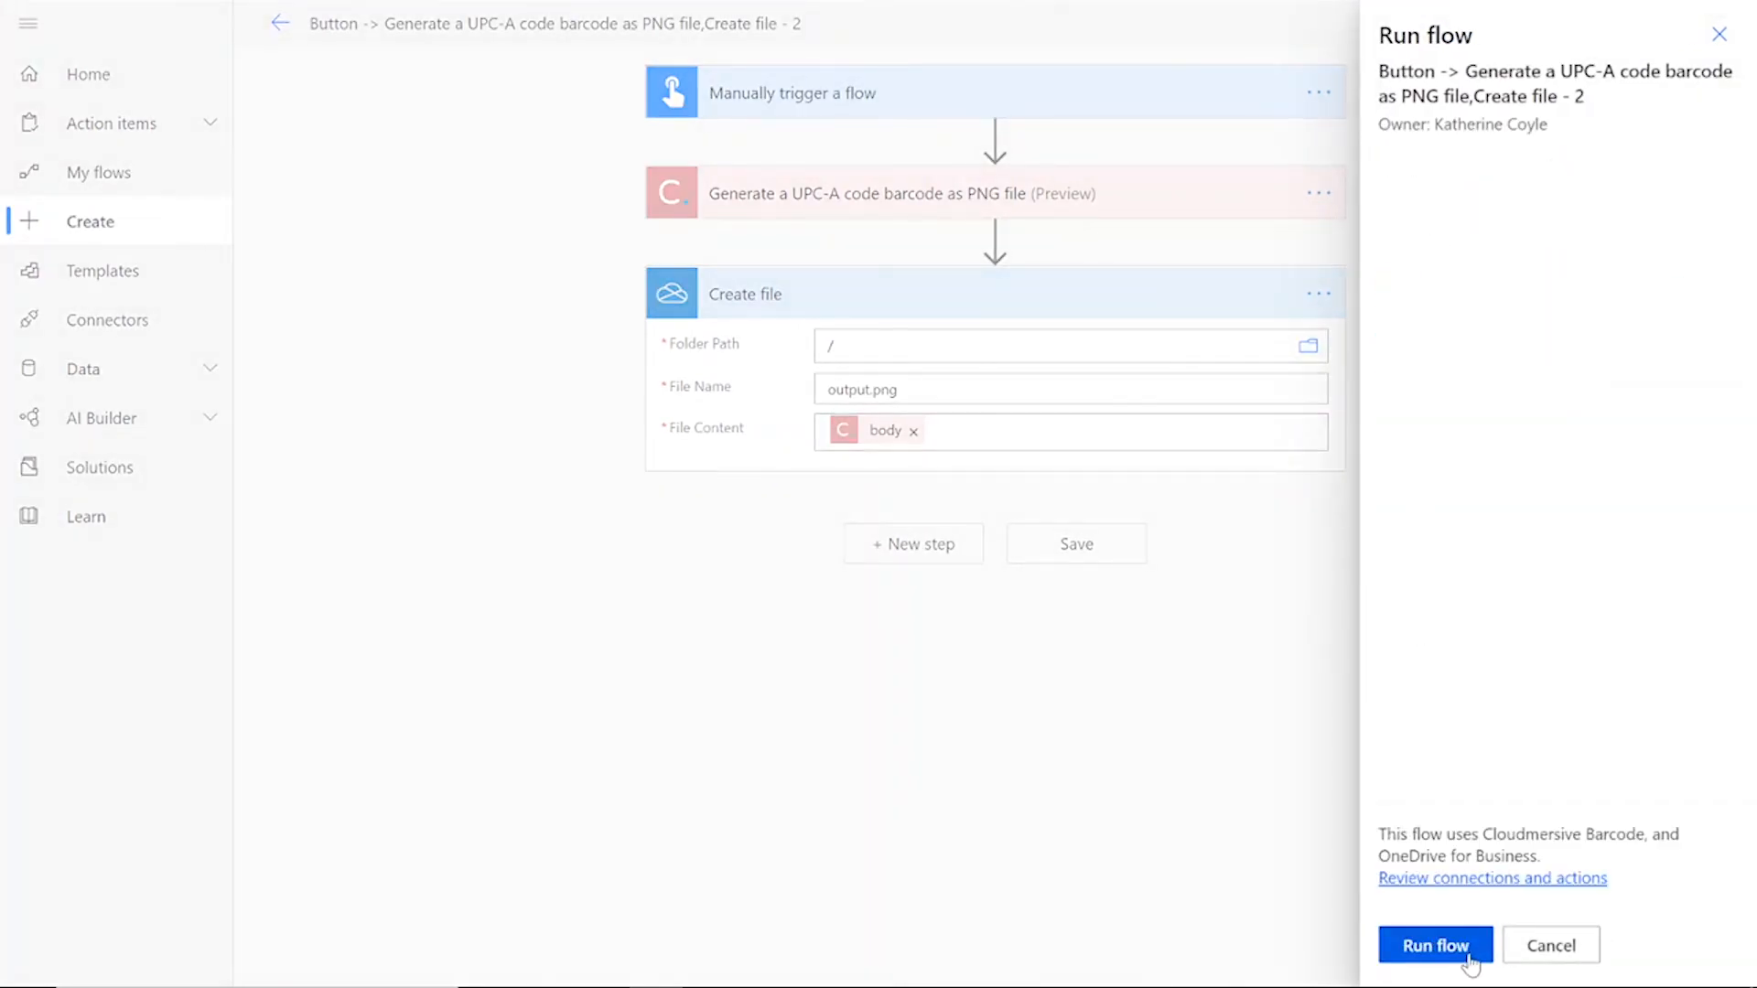
left_click(1435, 969)
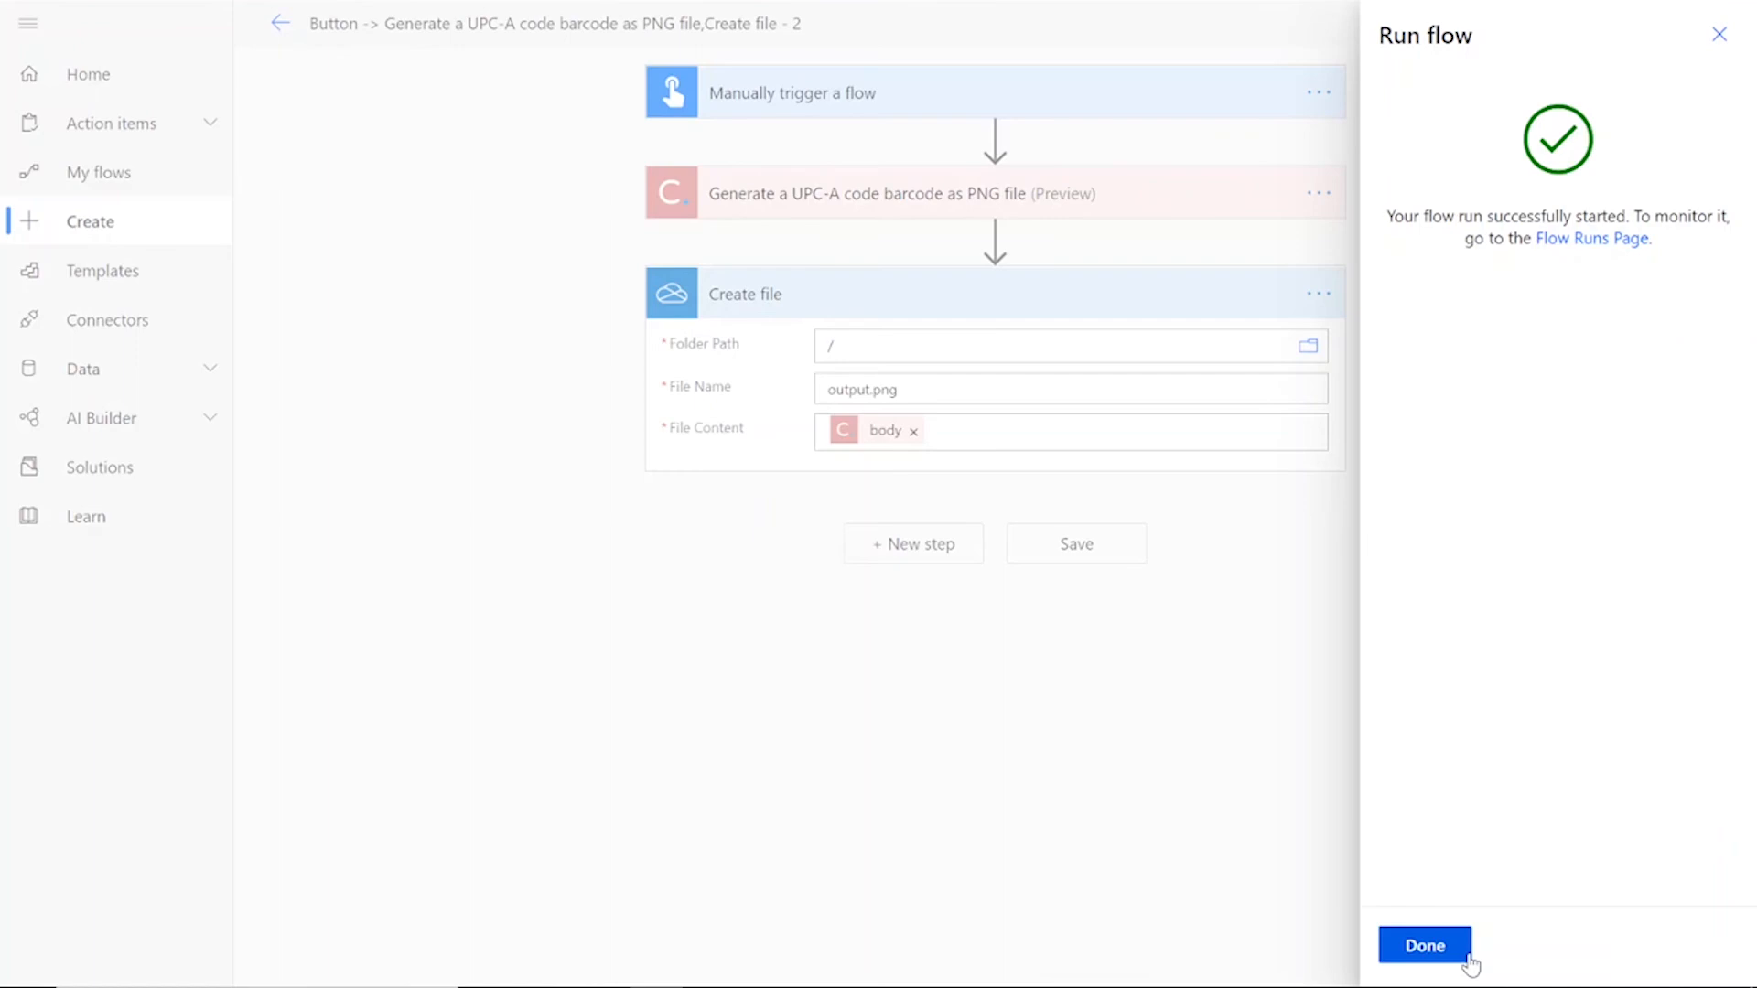
left_click(1424, 944)
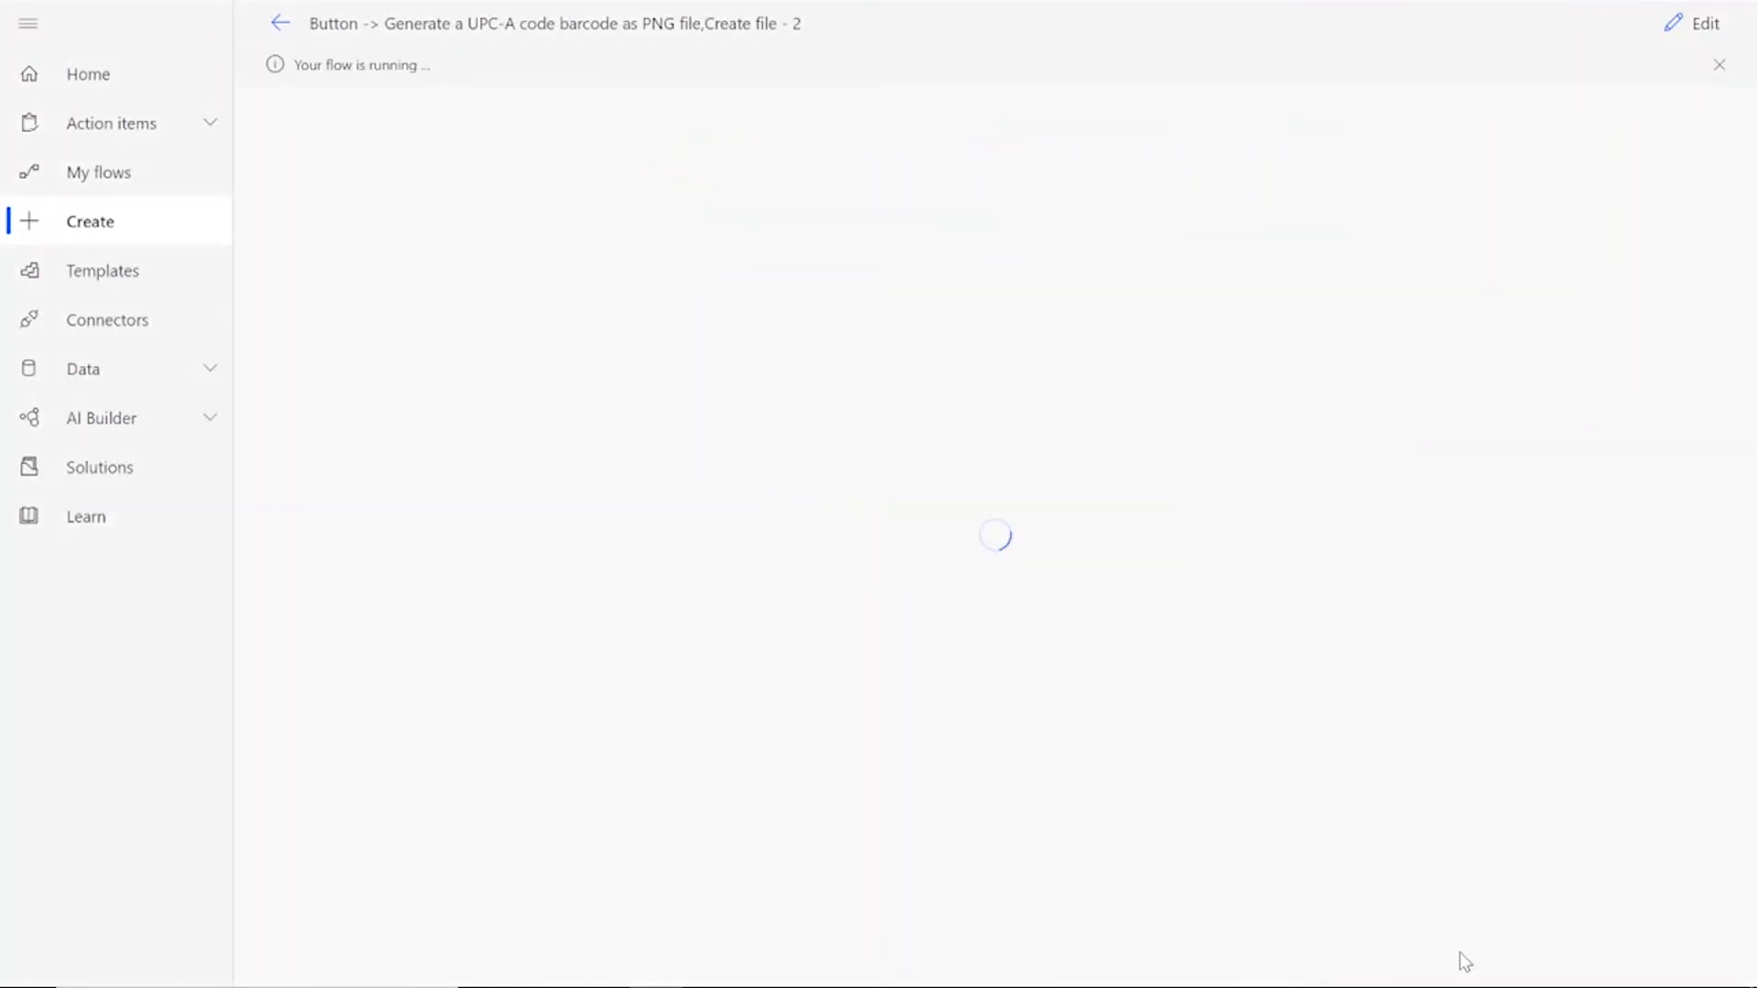